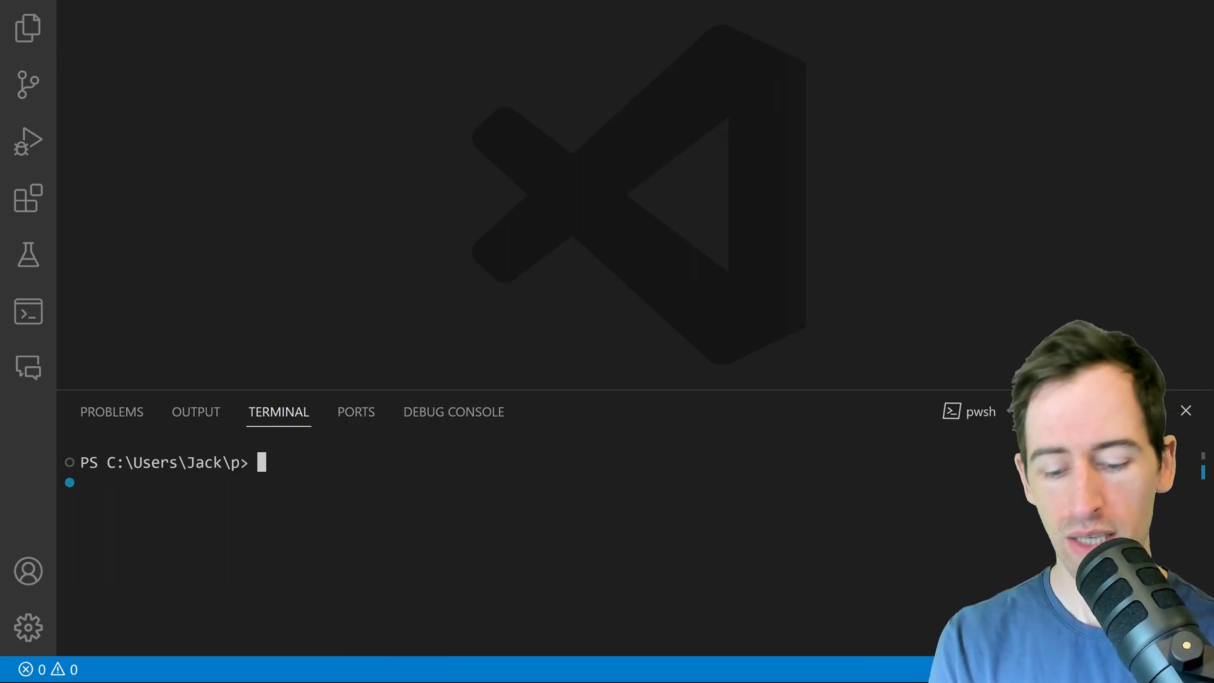
# - Run npm init playwright choosing TypeScript, the tests folder, no GitHub Actions, and browser install
pyautogui.write('npm init playwright')
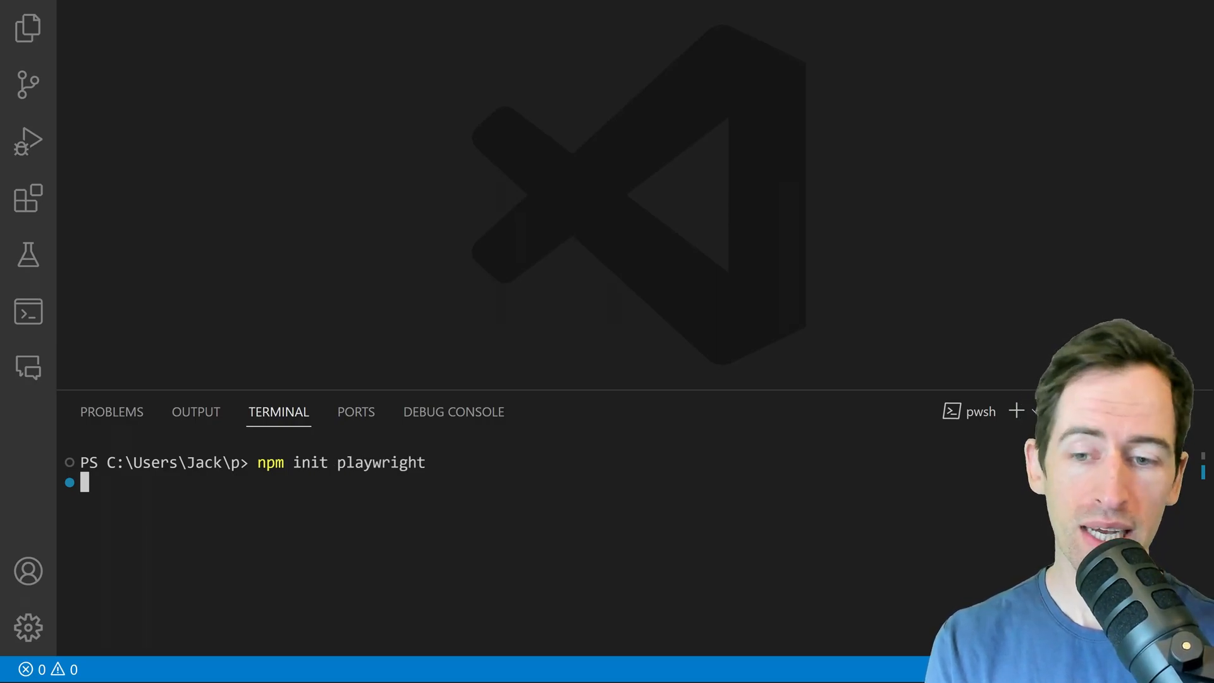
pyautogui.press('Return')
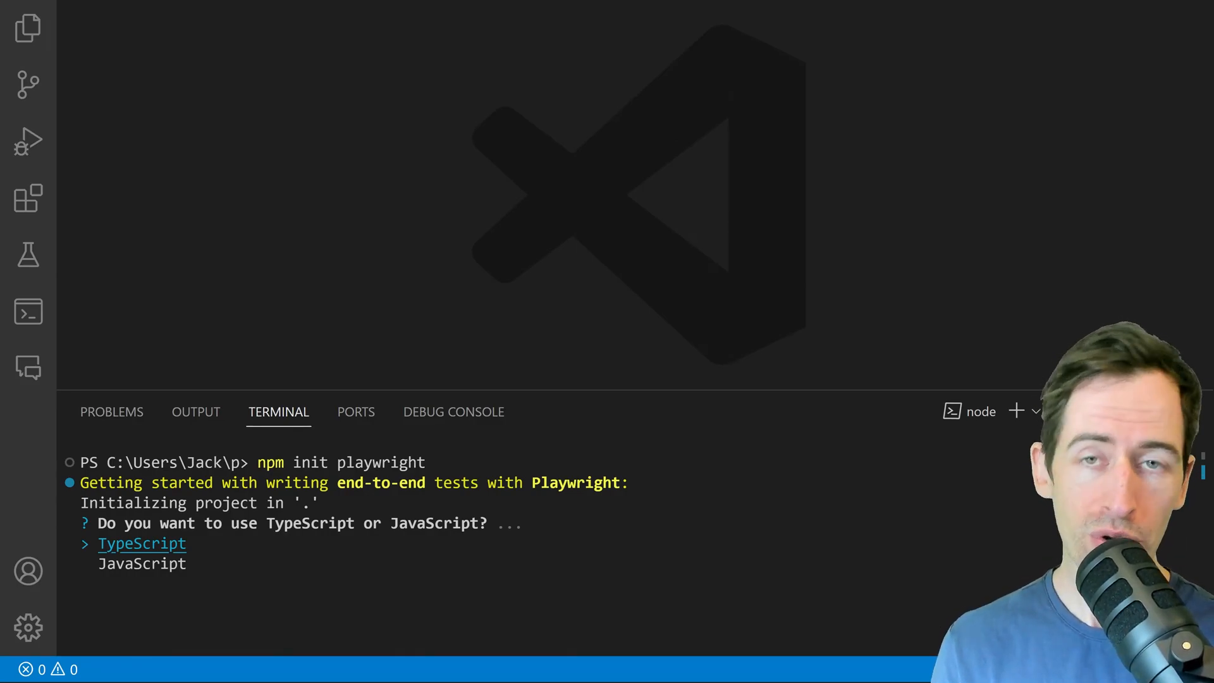
pyautogui.press('Return')
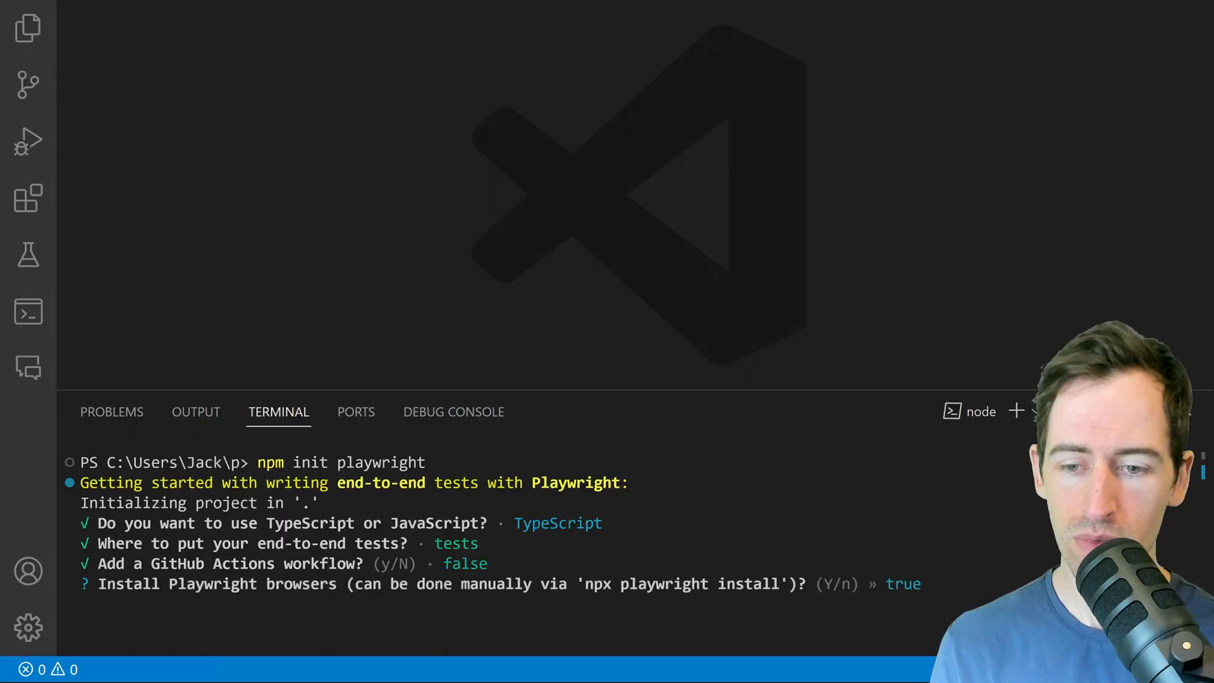
pyautogui.press('Return')
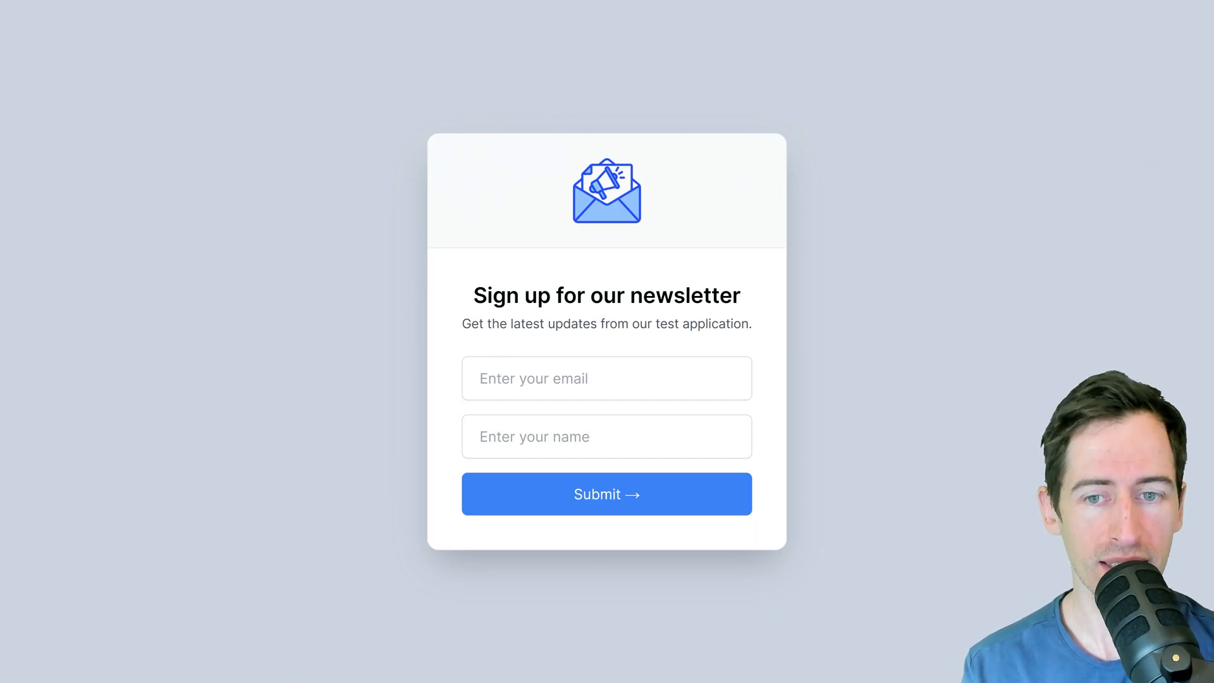
pyautogui.moveTo(861, 266)
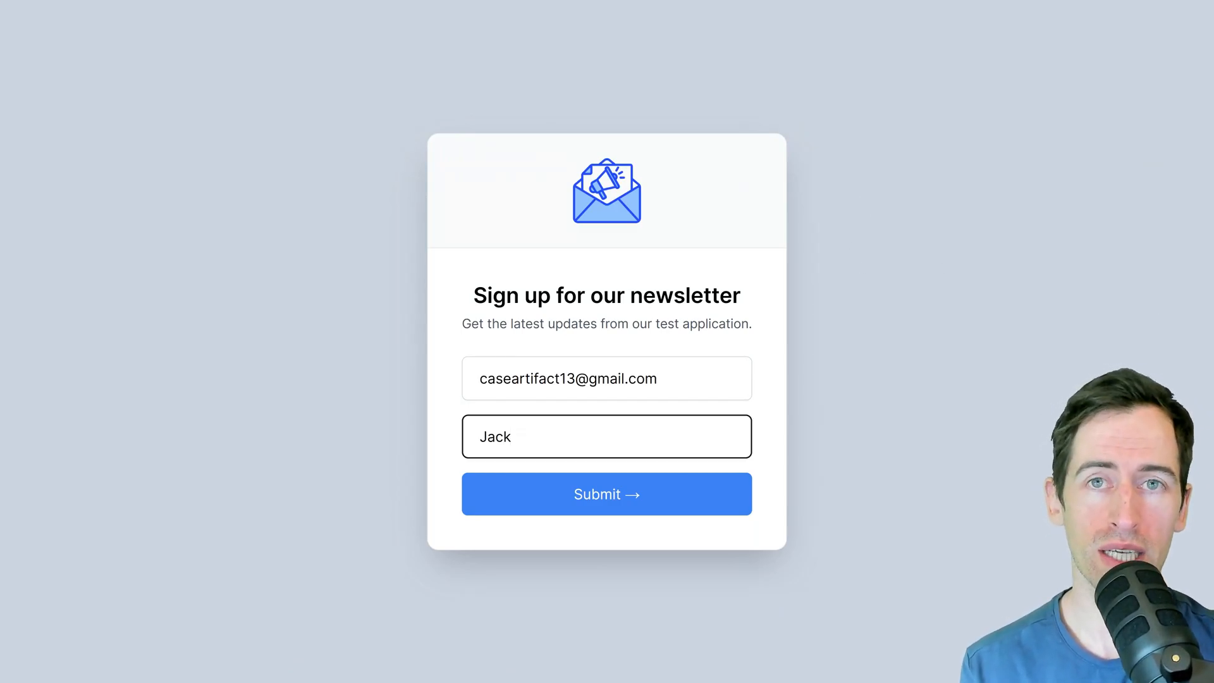
# - Submit the newsletter signup form with the entered email and name
pyautogui.click(606, 495)
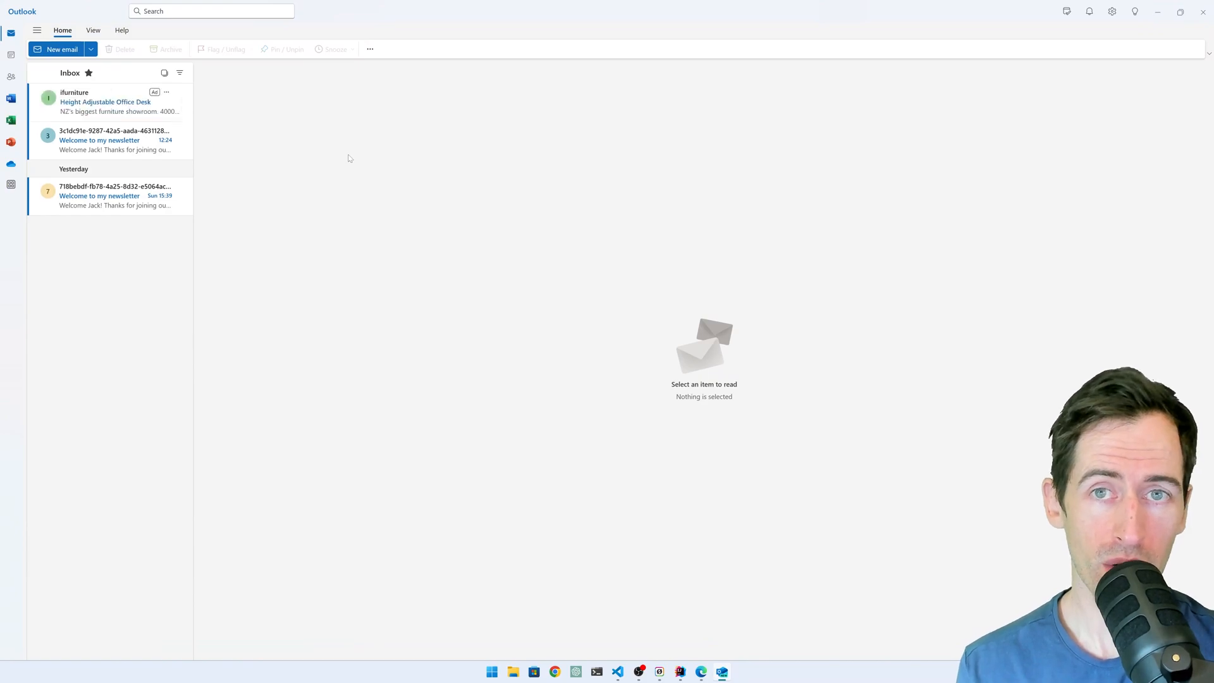
# - Read through the newest 'Welcome to my newsletter' email in the Inbox
pyautogui.click(98, 139)
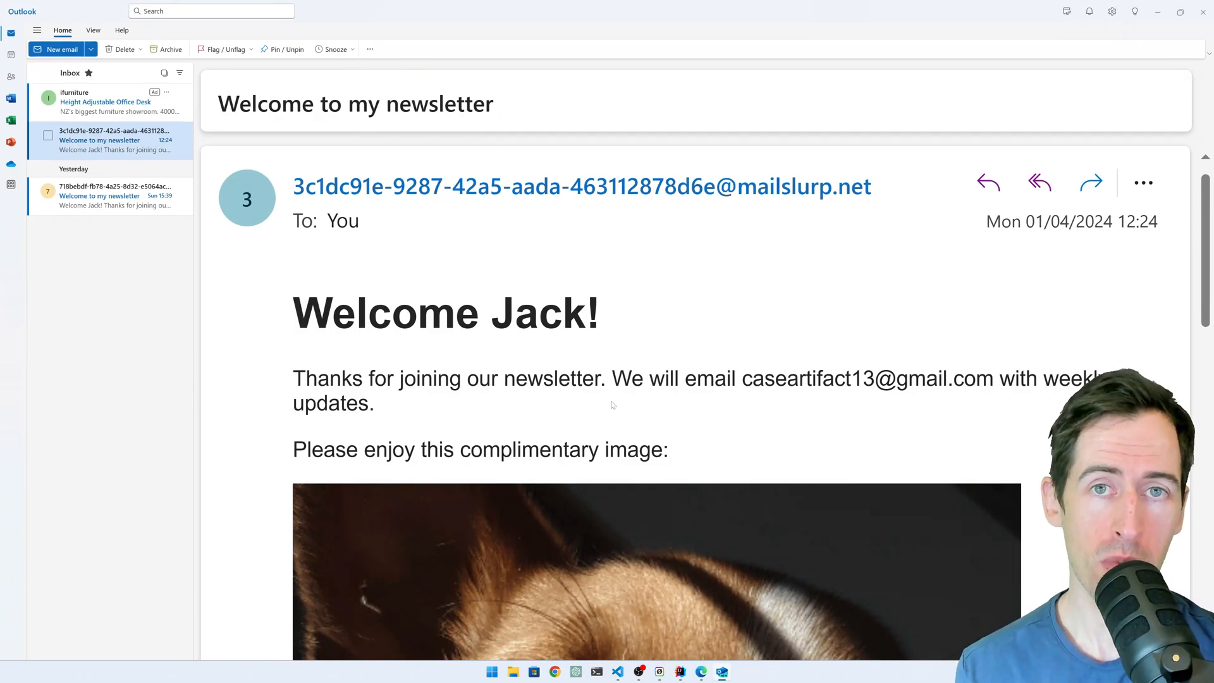
pyautogui.scroll(-3)
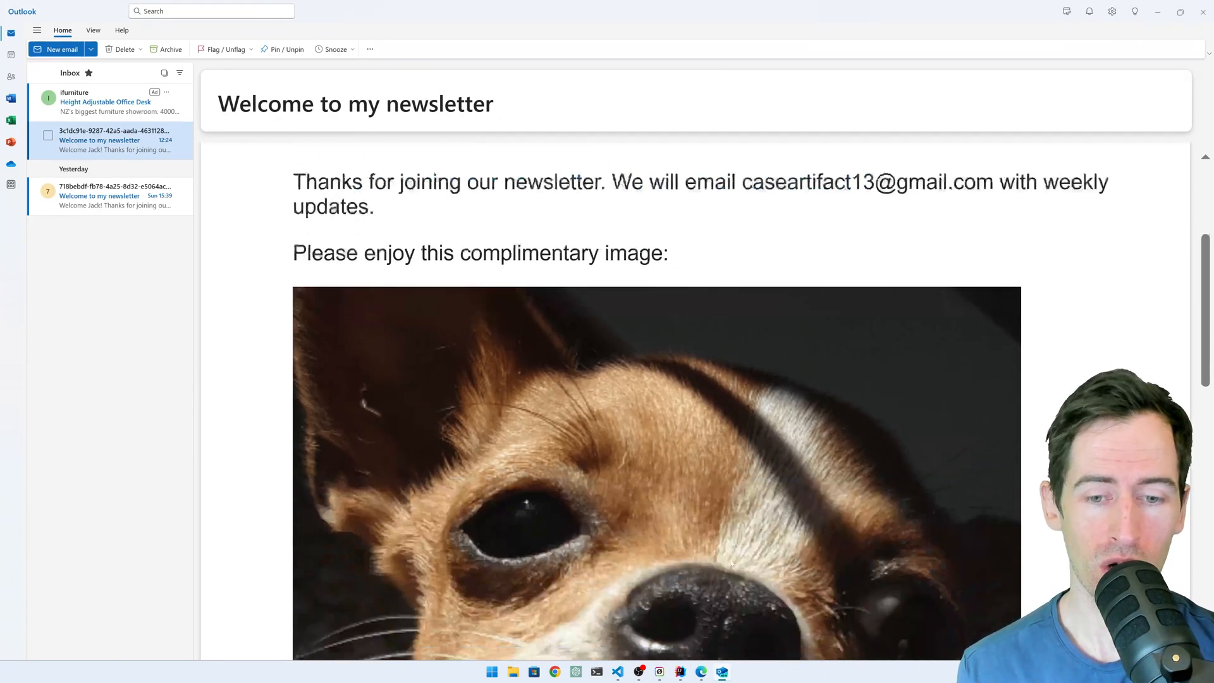
pyautogui.scroll(-3)
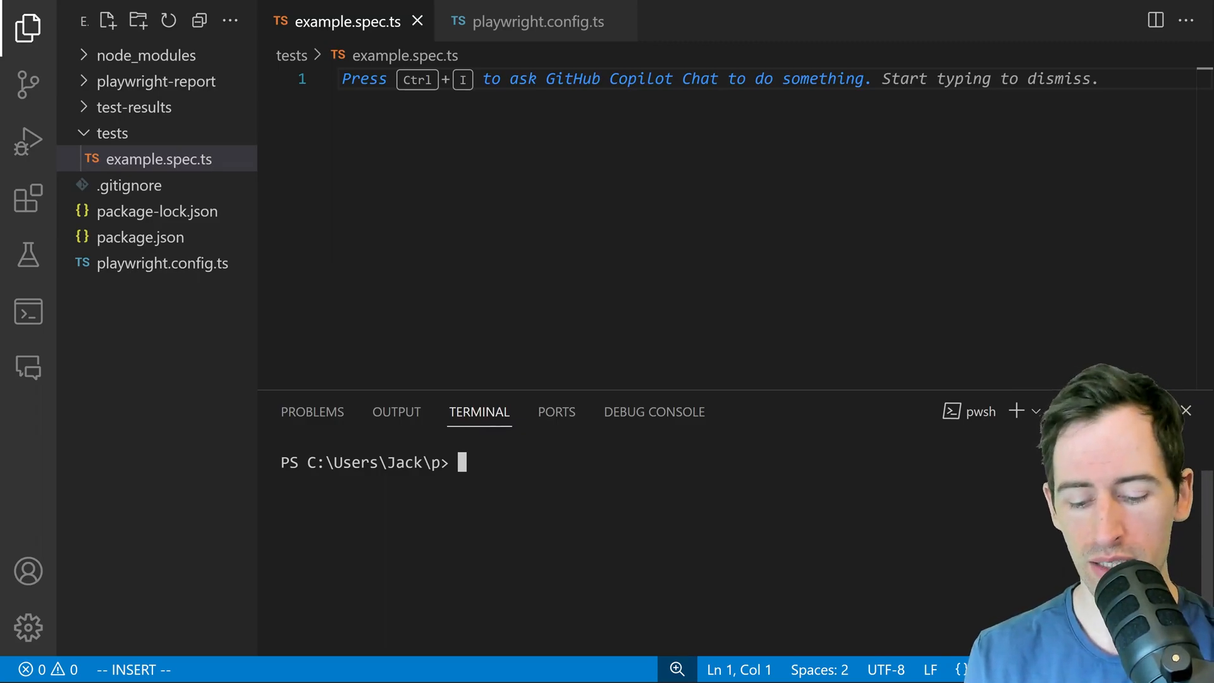
# - Launch the Playwright recorder from the integrated terminal
pyautogui.write('npx playwright test --headed')
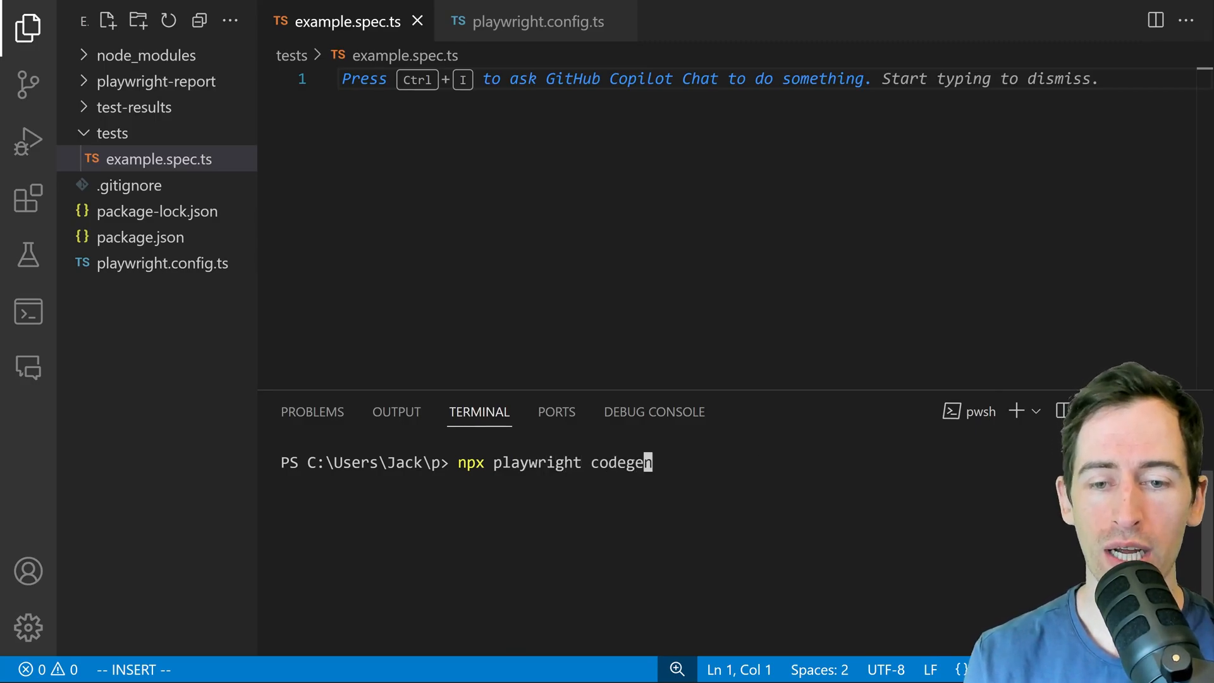
pyautogui.press('Return')
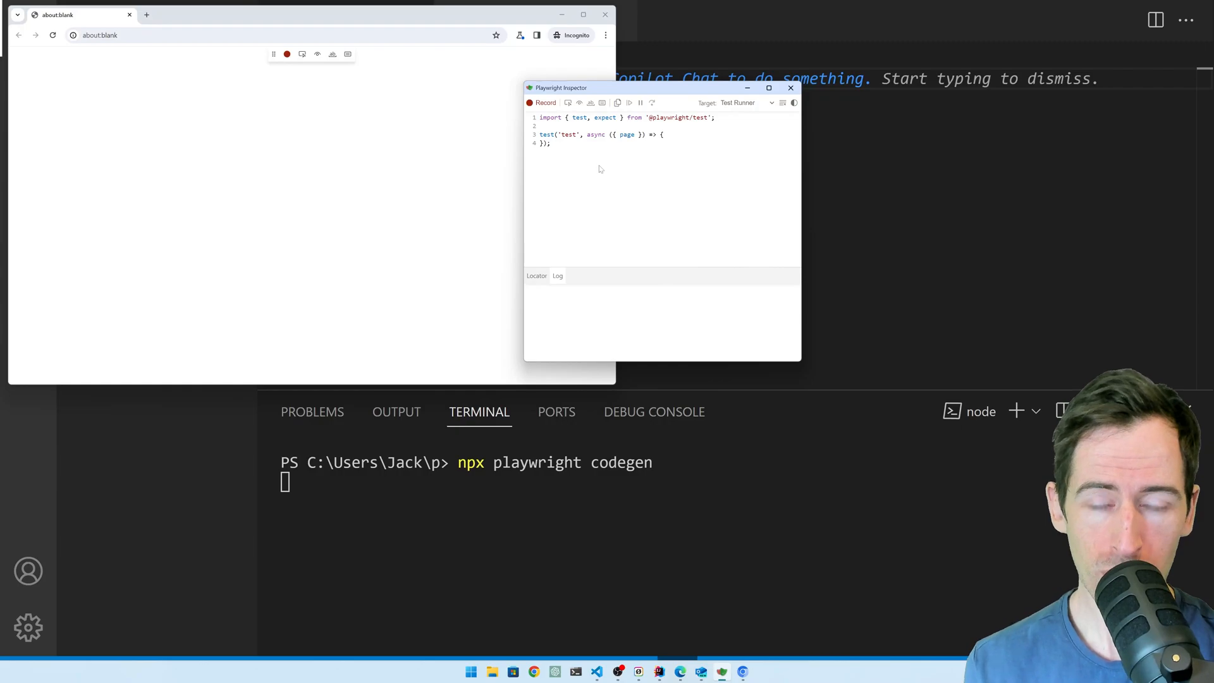
pyautogui.moveTo(652, 167)
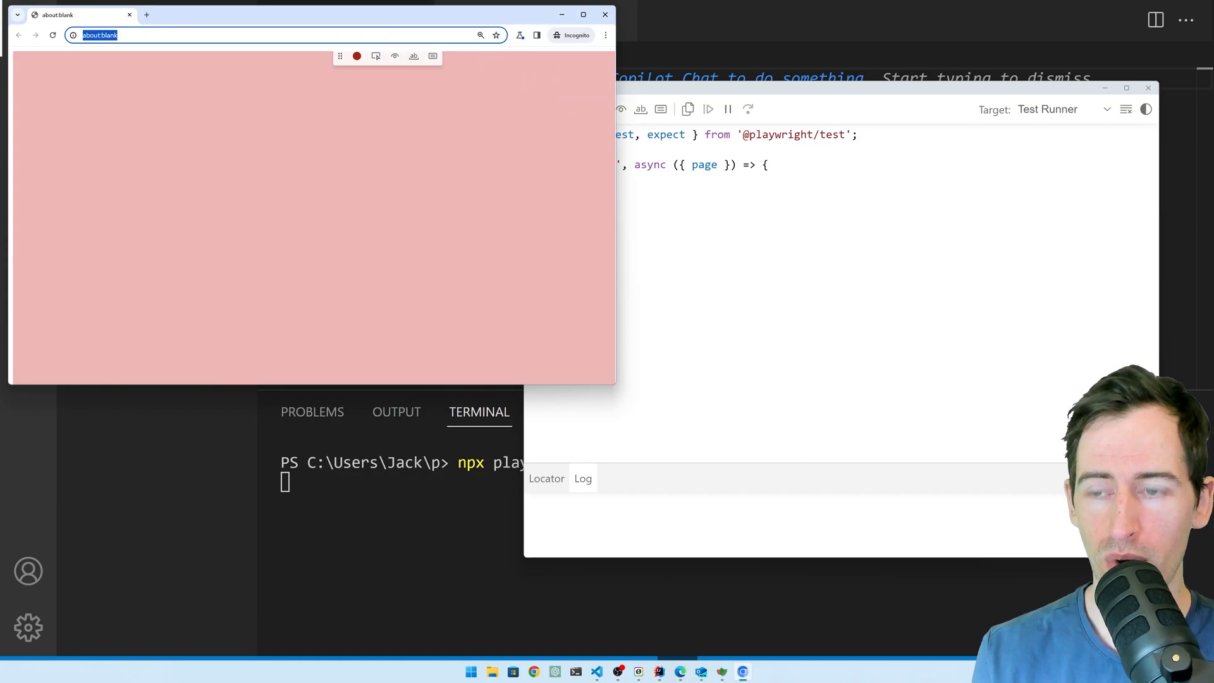
# - Navigate the recording browser to newsletter.mailslurp.biz so codegen records page.goto
pyautogui.write('newsletter.mails')
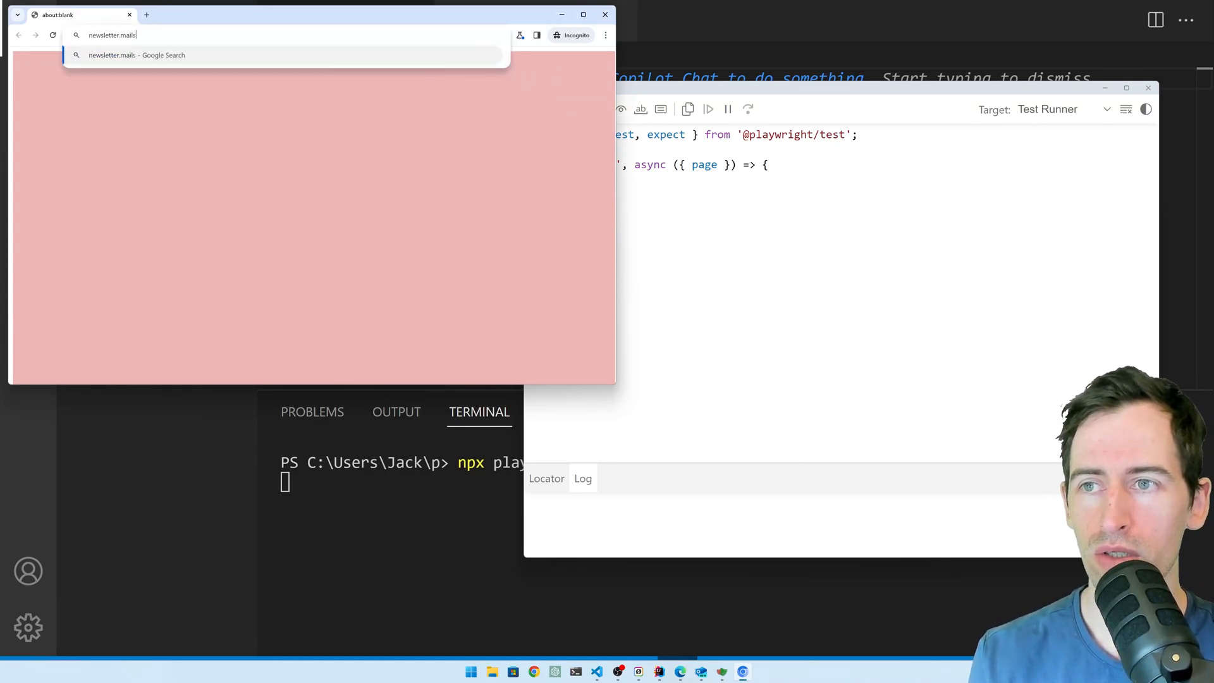
pyautogui.press('Return')
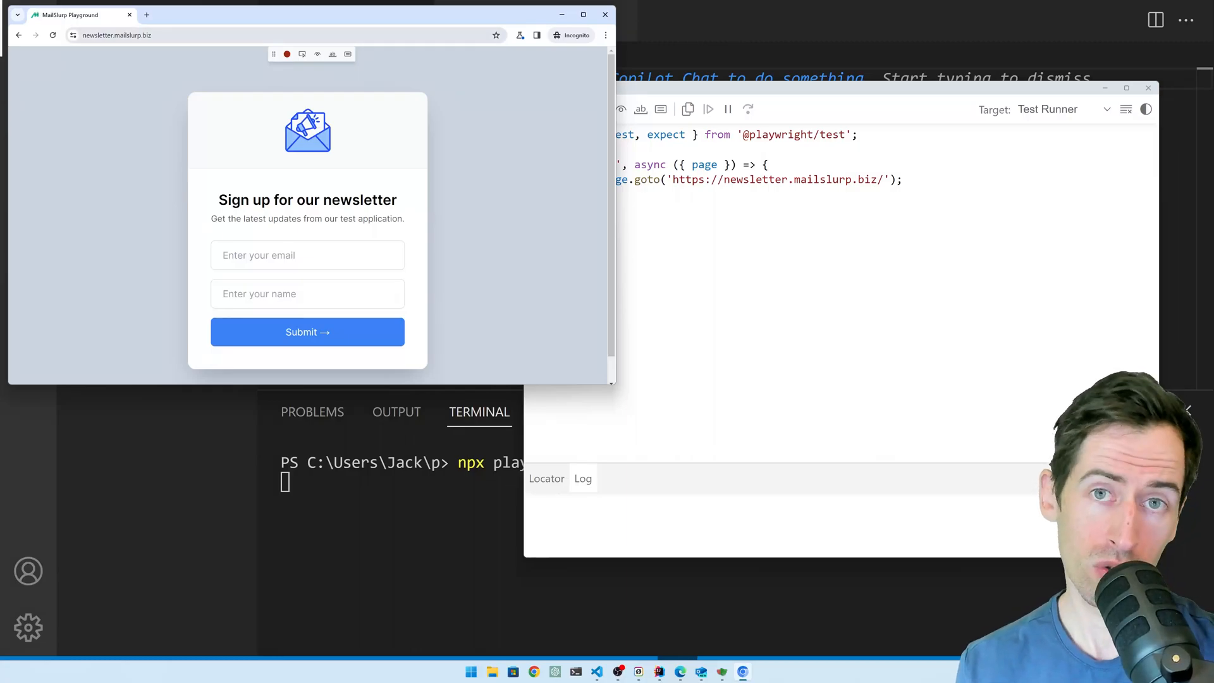
pyautogui.moveTo(182, 47)
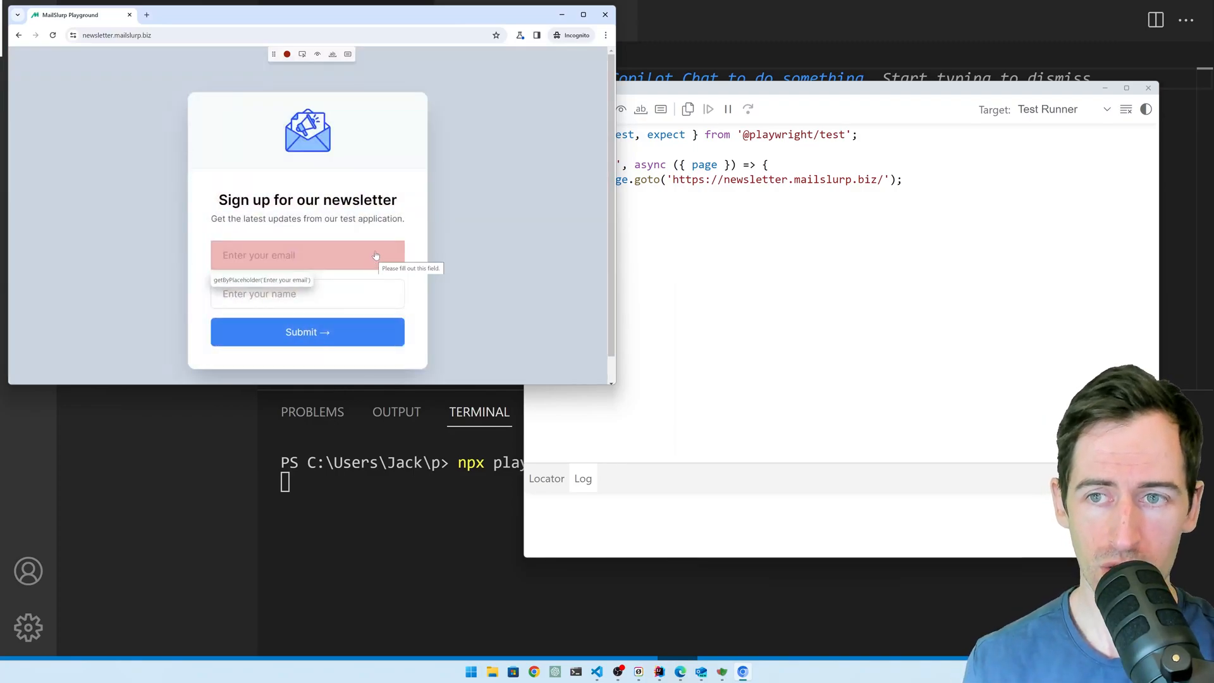
pyautogui.moveTo(308, 131)
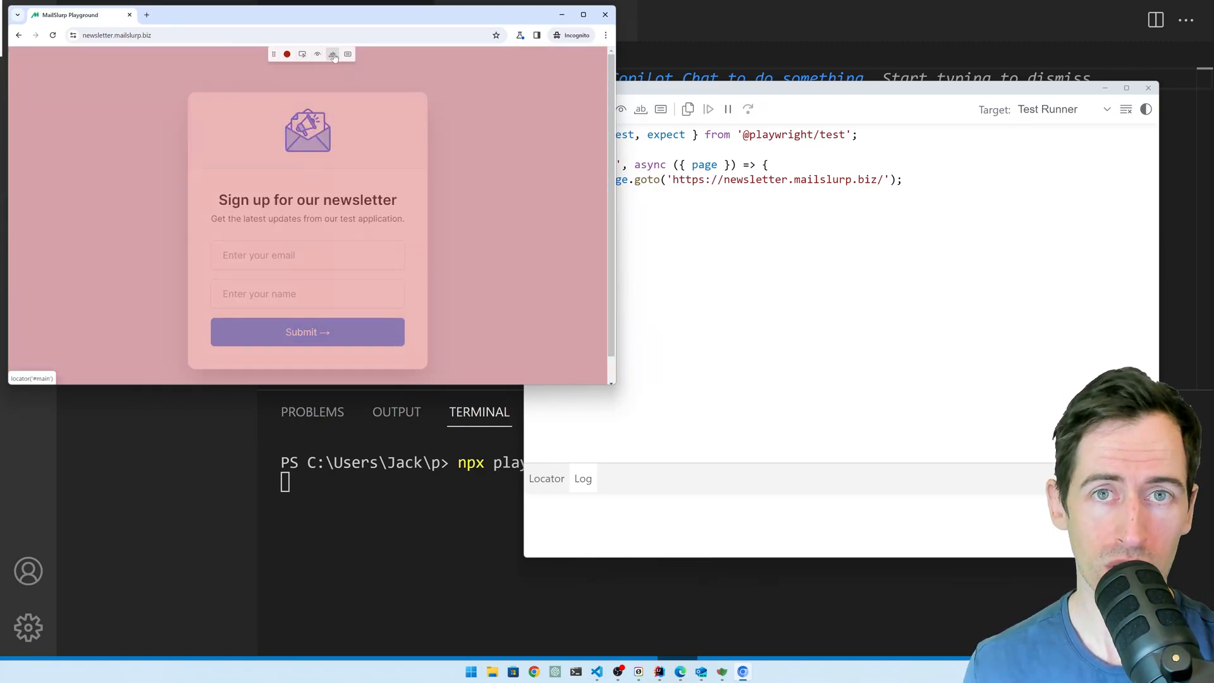
pyautogui.moveTo(333, 54)
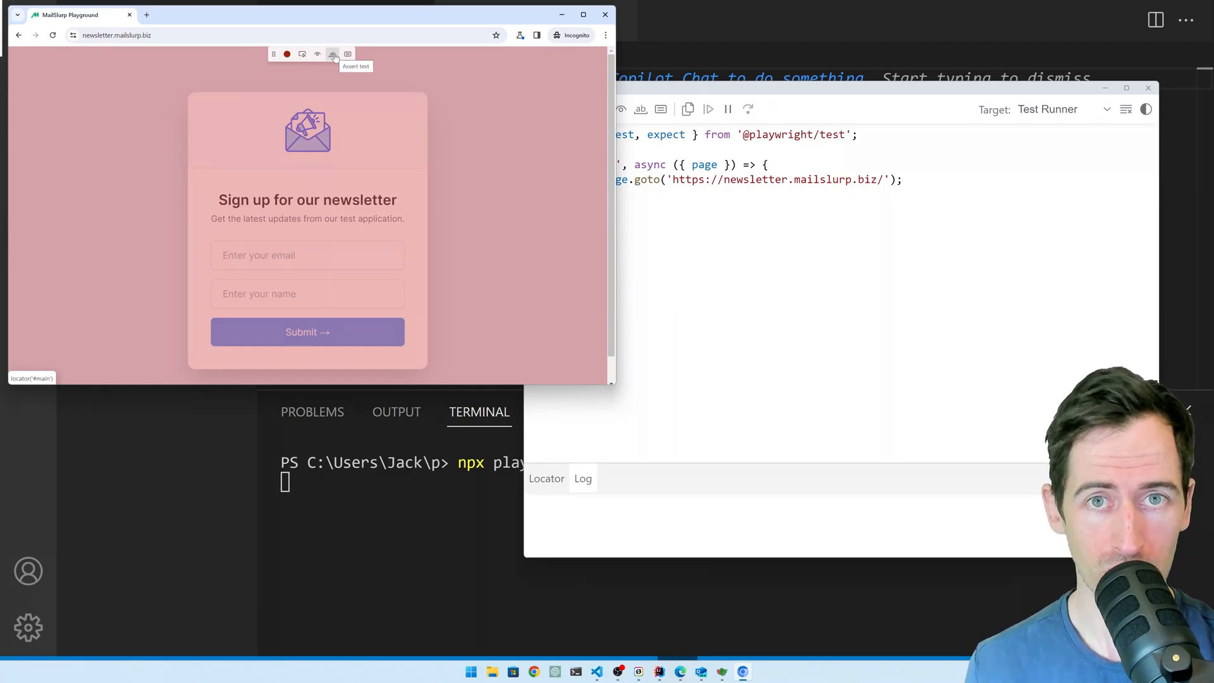
# - Record an assertion that the heading contains 'Sign up for our newsletter'
pyautogui.click(333, 54)
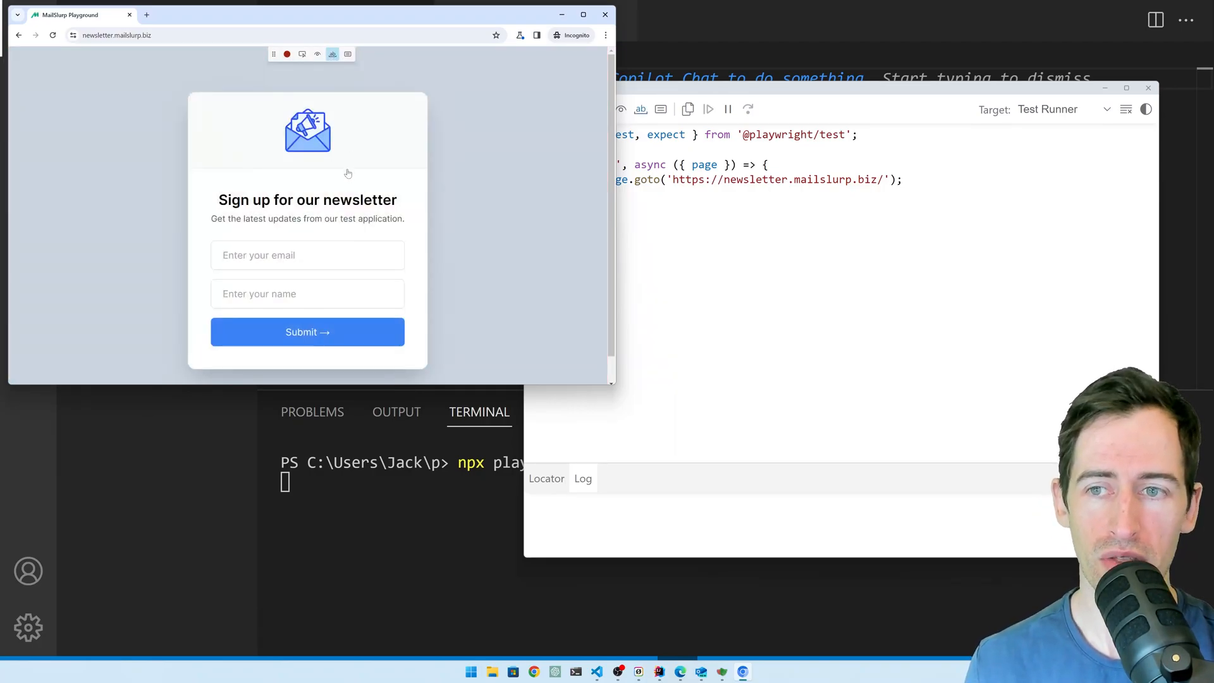
pyautogui.click(306, 200)
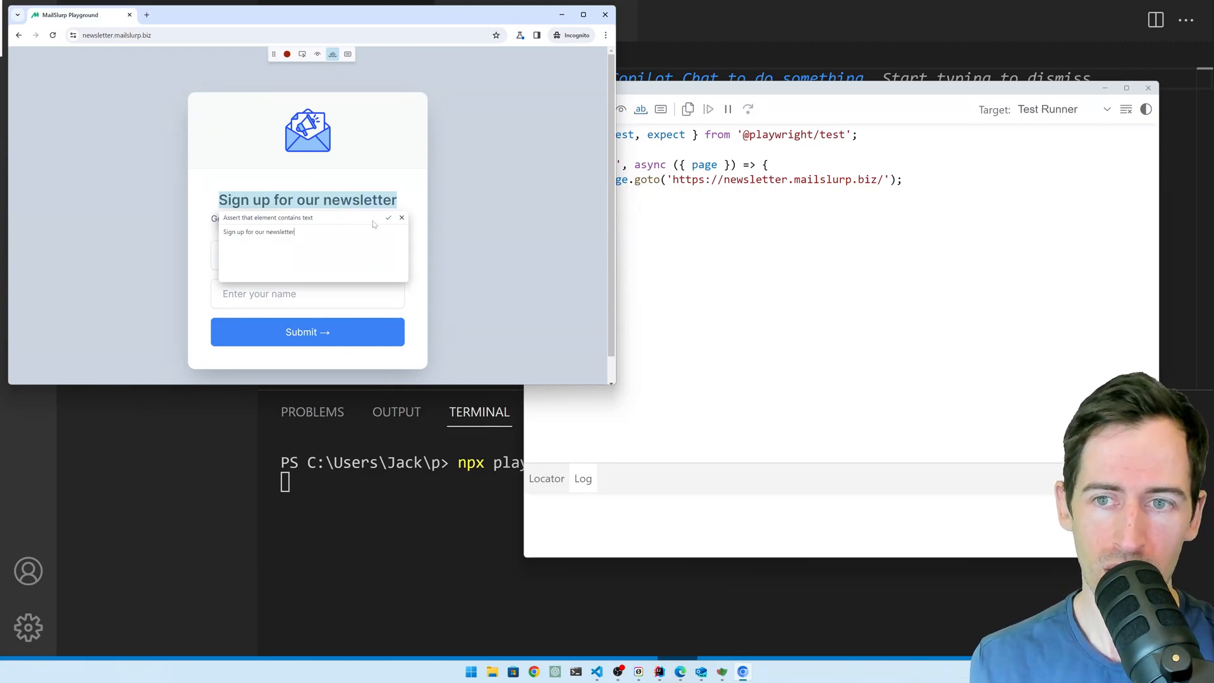
pyautogui.moveTo(389, 218)
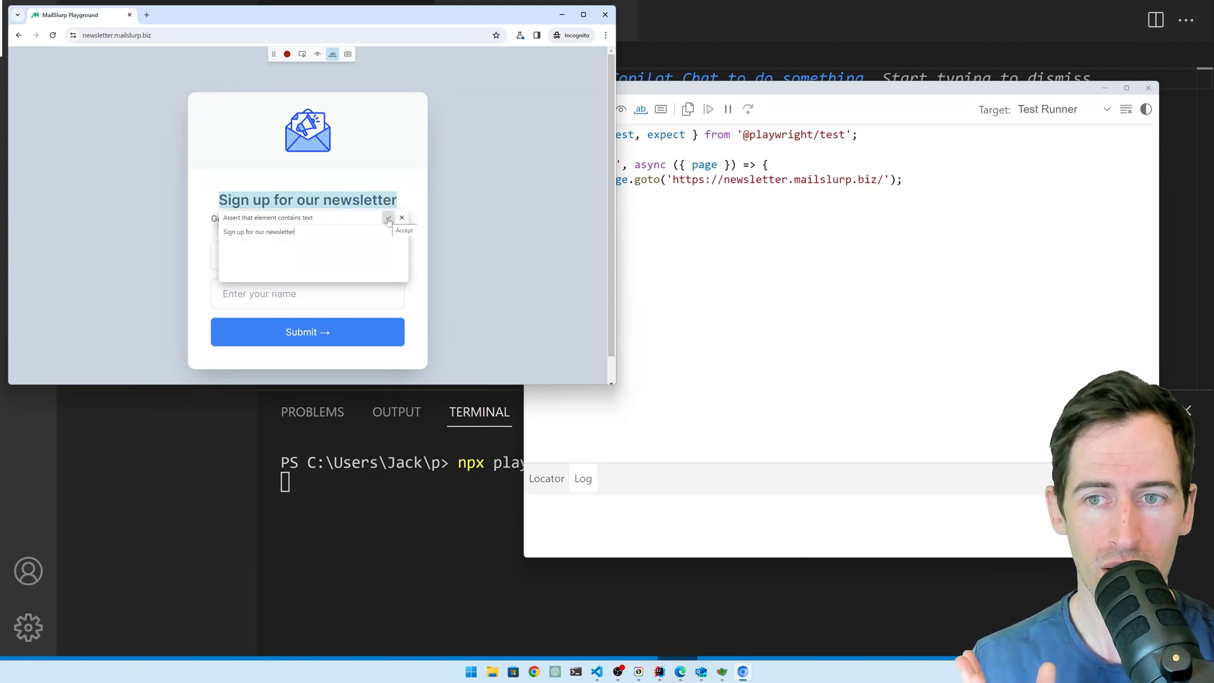
pyautogui.click(404, 218)
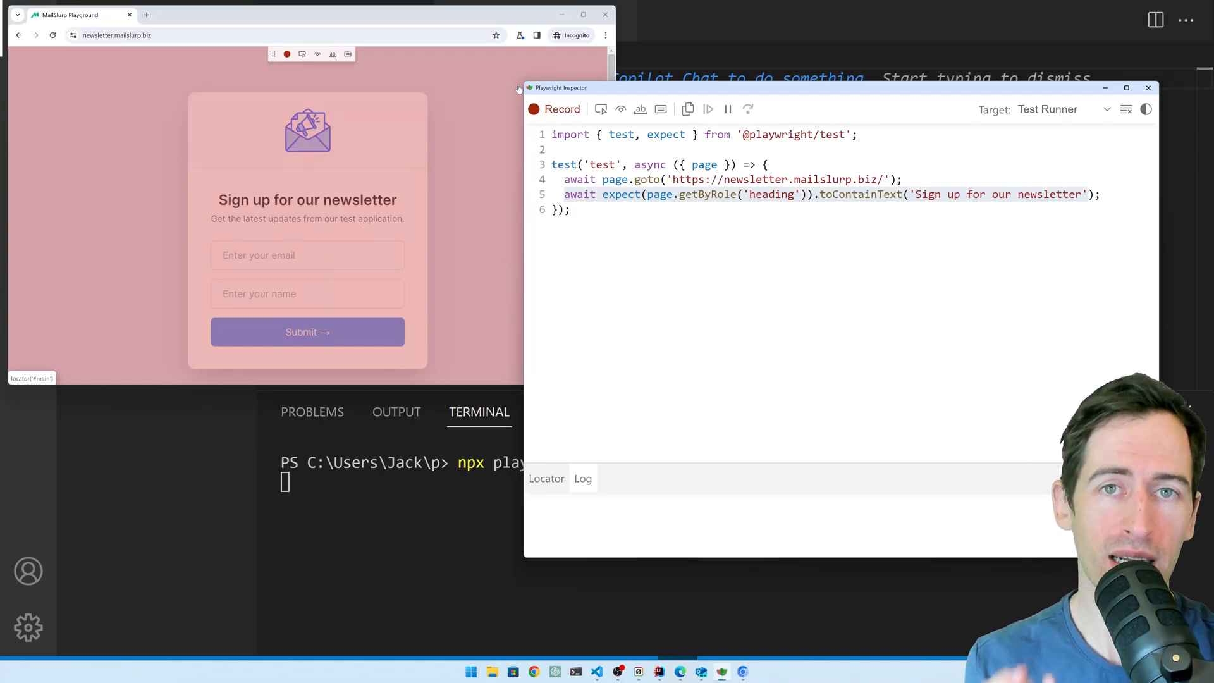
pyautogui.click(307, 254)
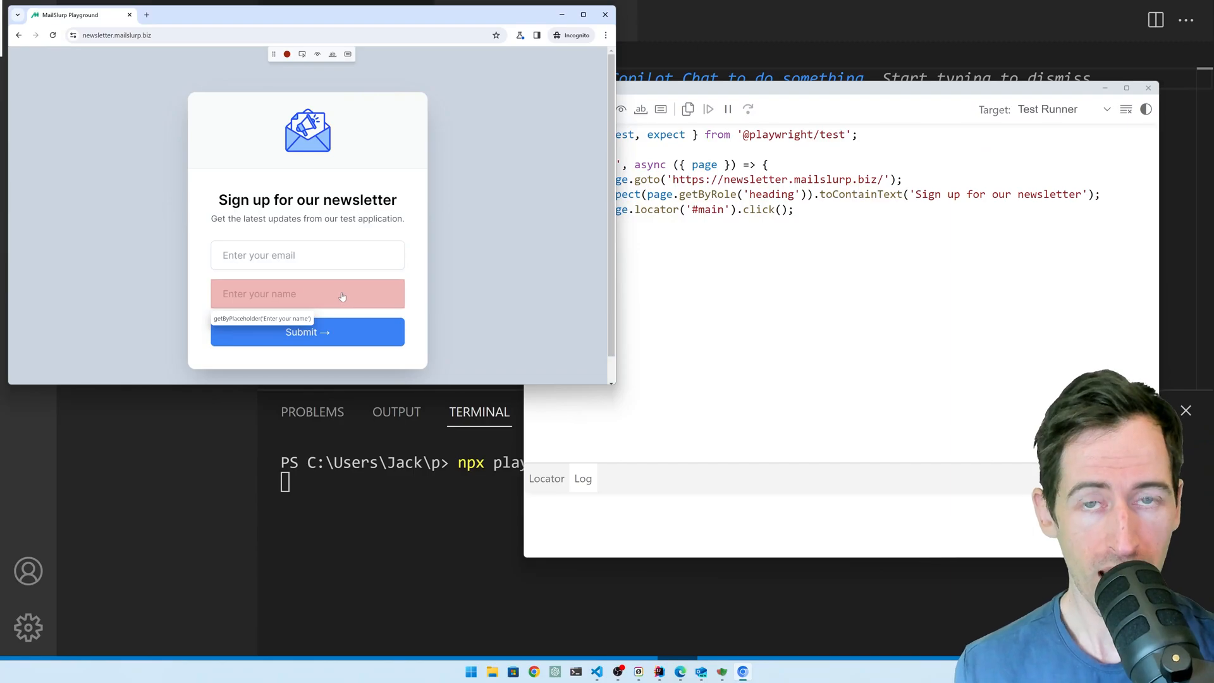
pyautogui.click(308, 332)
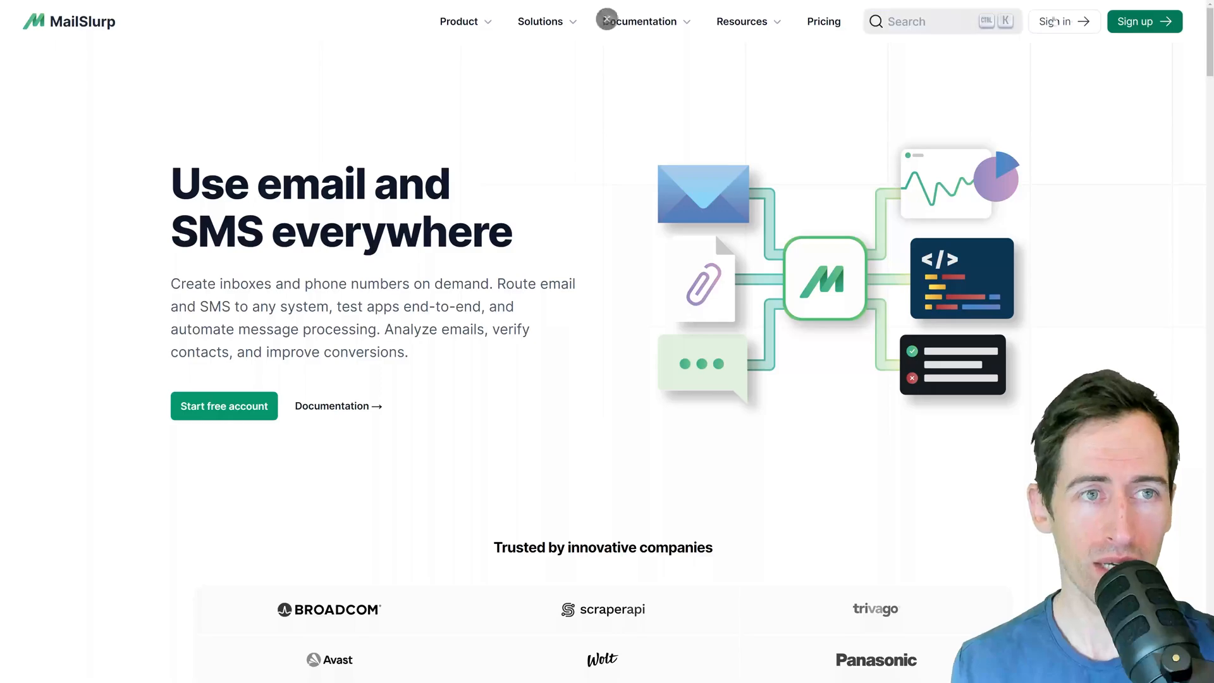
# - Sign in to MailSlurp and reach the dashboard Home page showing API access
pyautogui.click(1058, 22)
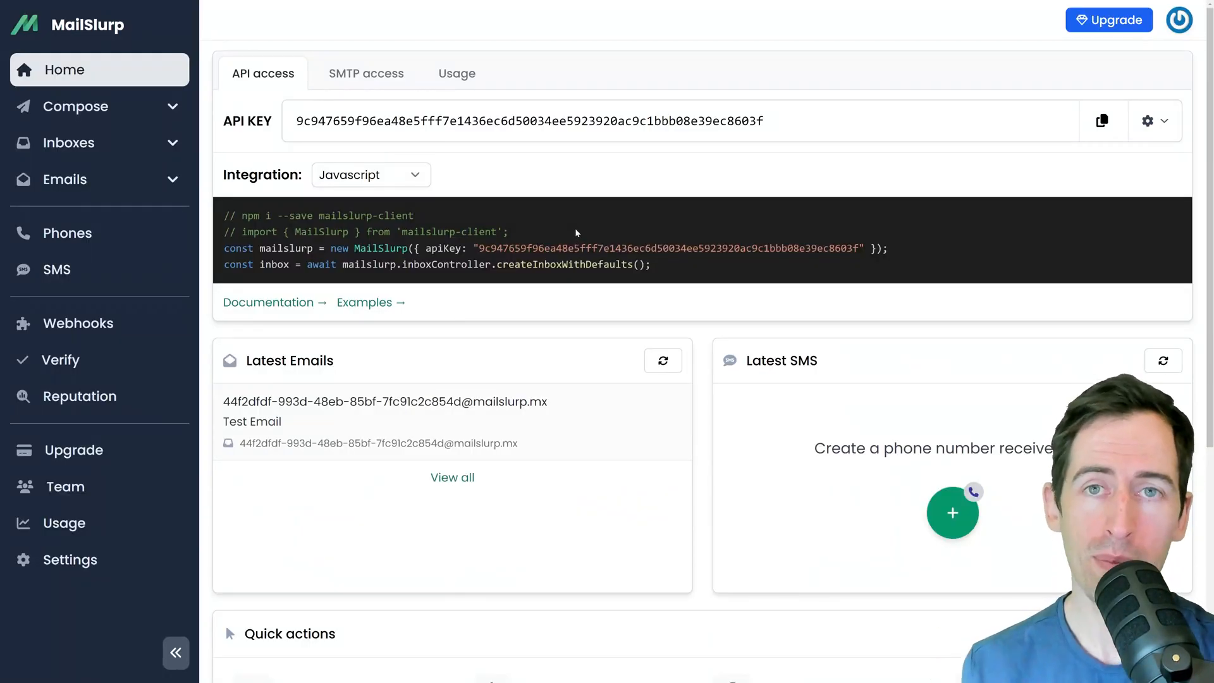
pyautogui.click(1102, 120)
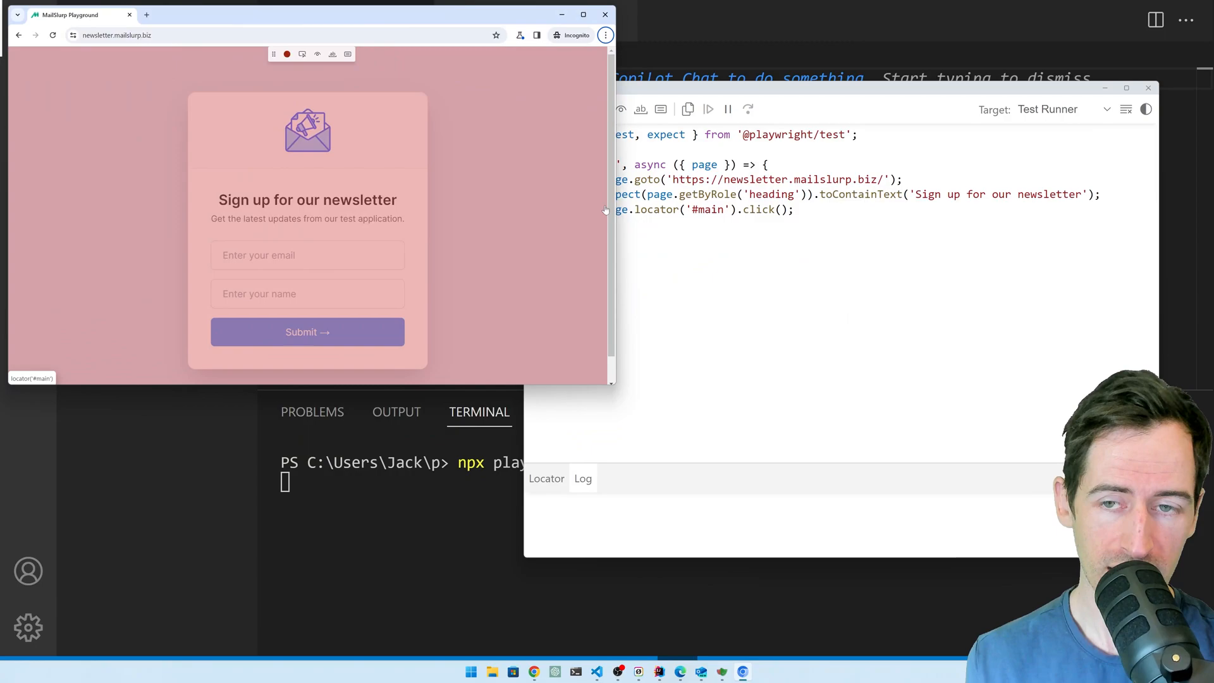
pyautogui.moveTo(595, 213)
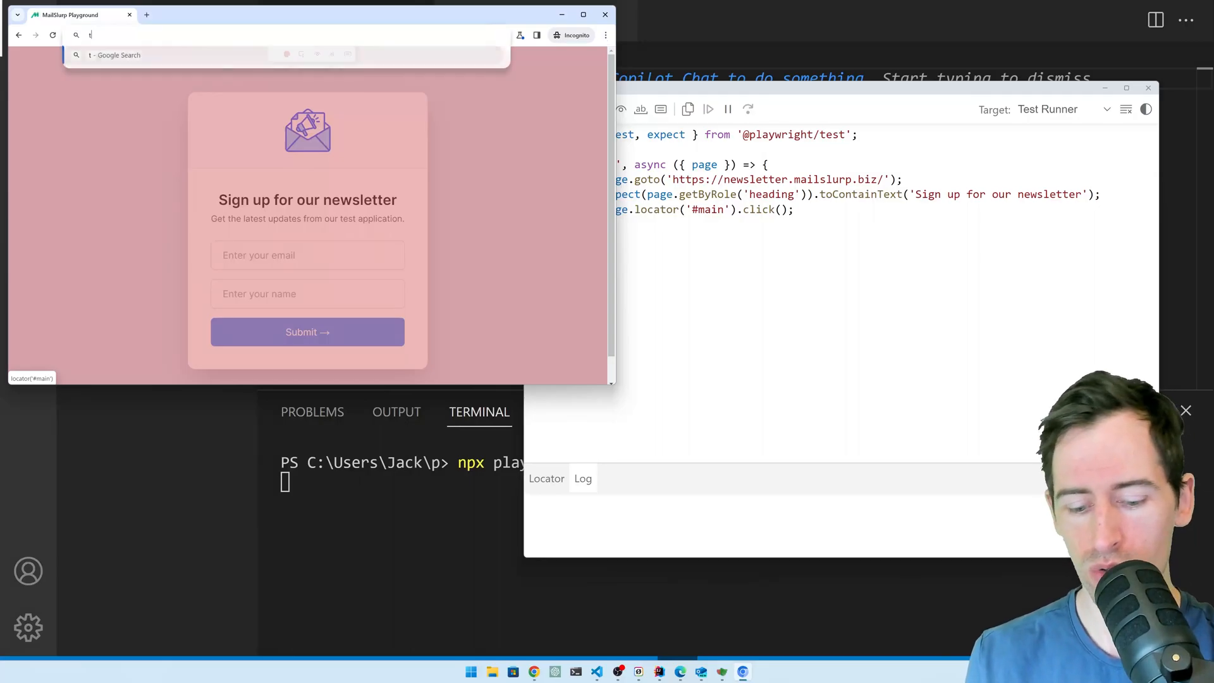
# - Record visiting test.mailslurp.com, entering the API key and unlocking a disposable inbox address
pyautogui.write('est.mailslurp.')
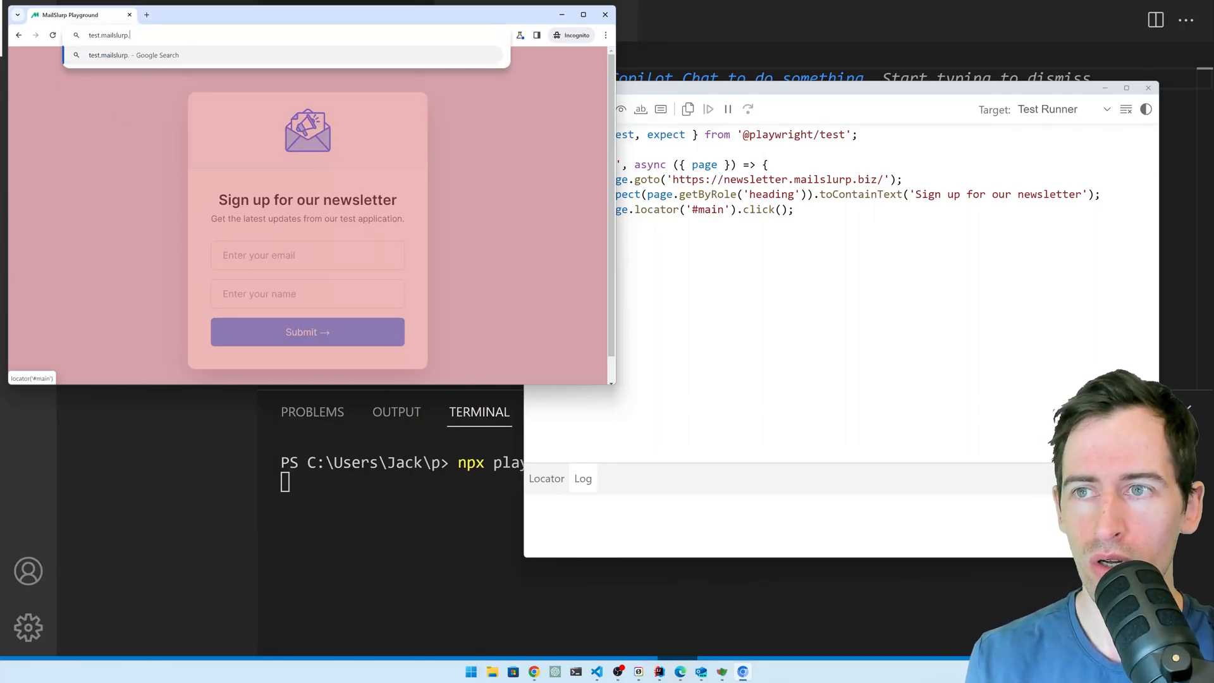
pyautogui.press('Return')
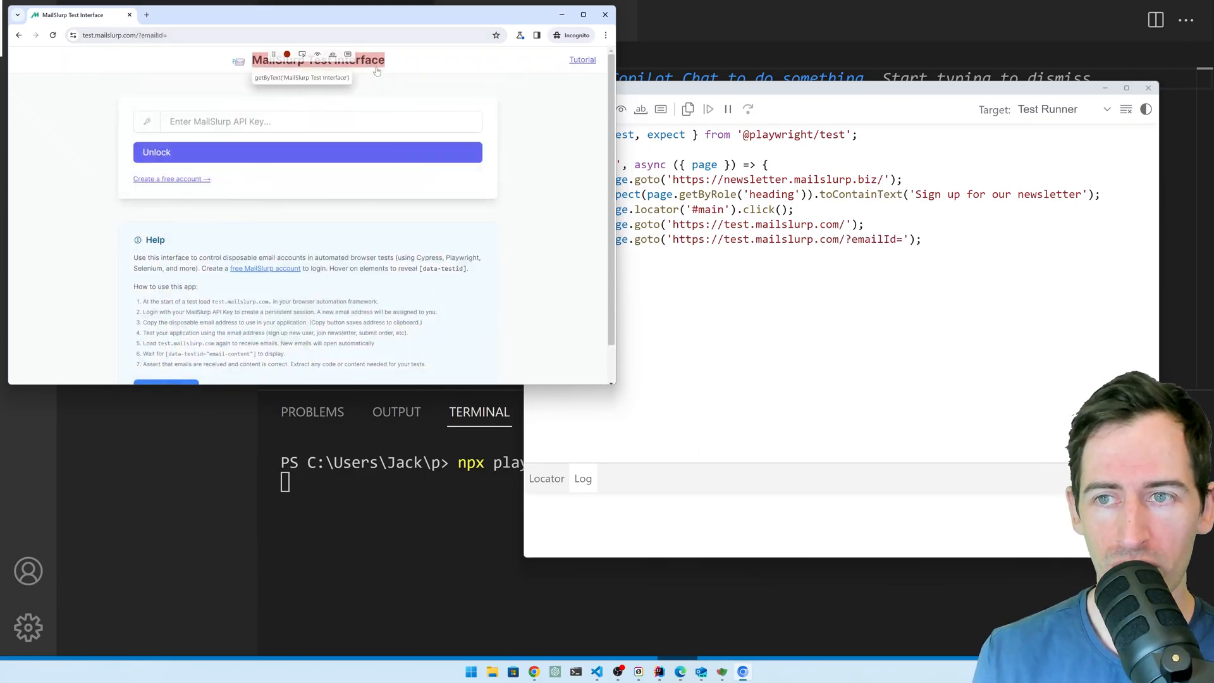
pyautogui.moveTo(375, 70)
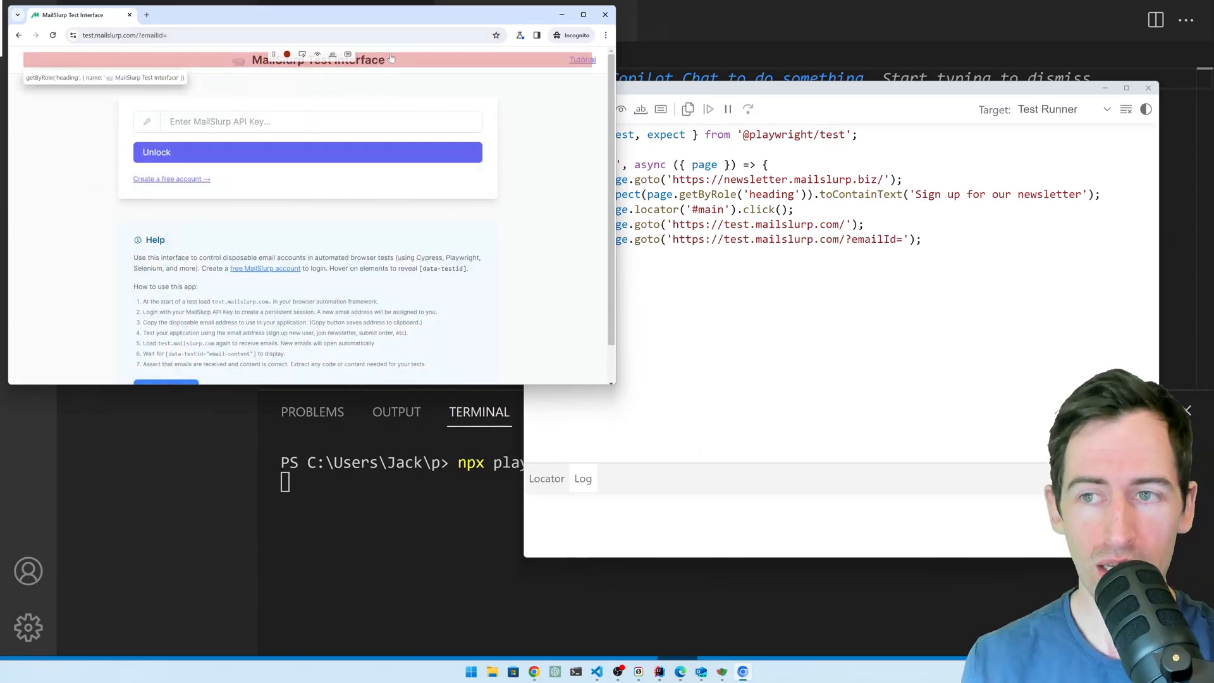
pyautogui.click(307, 152)
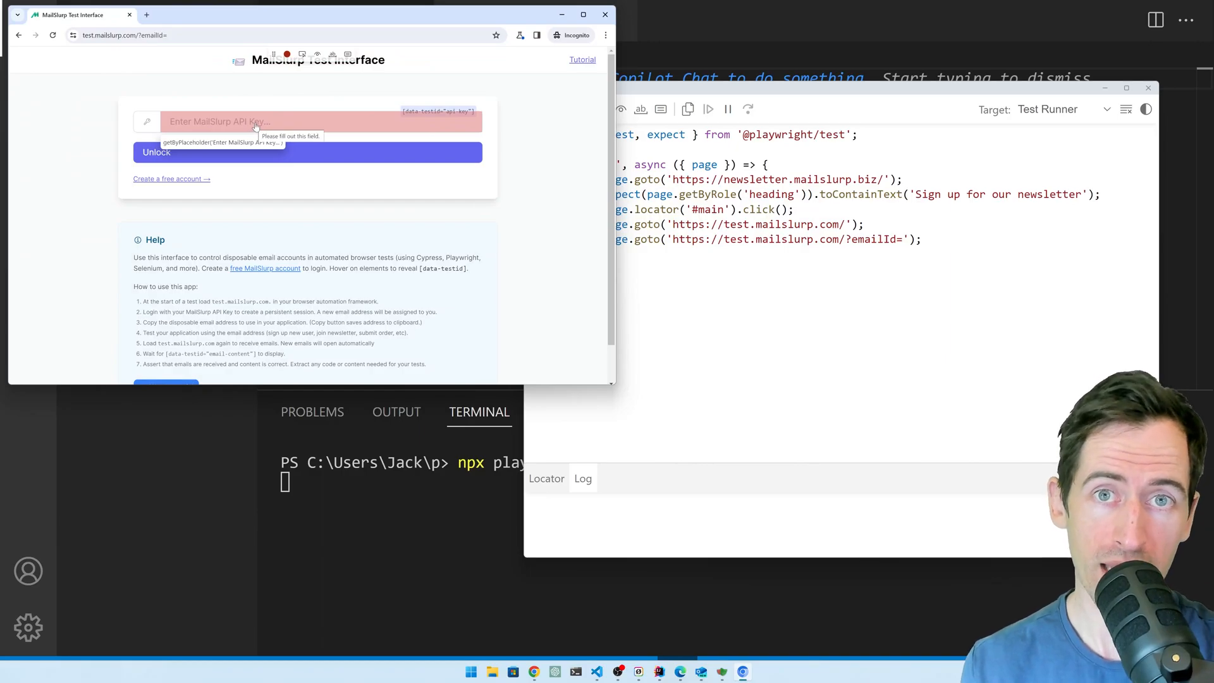
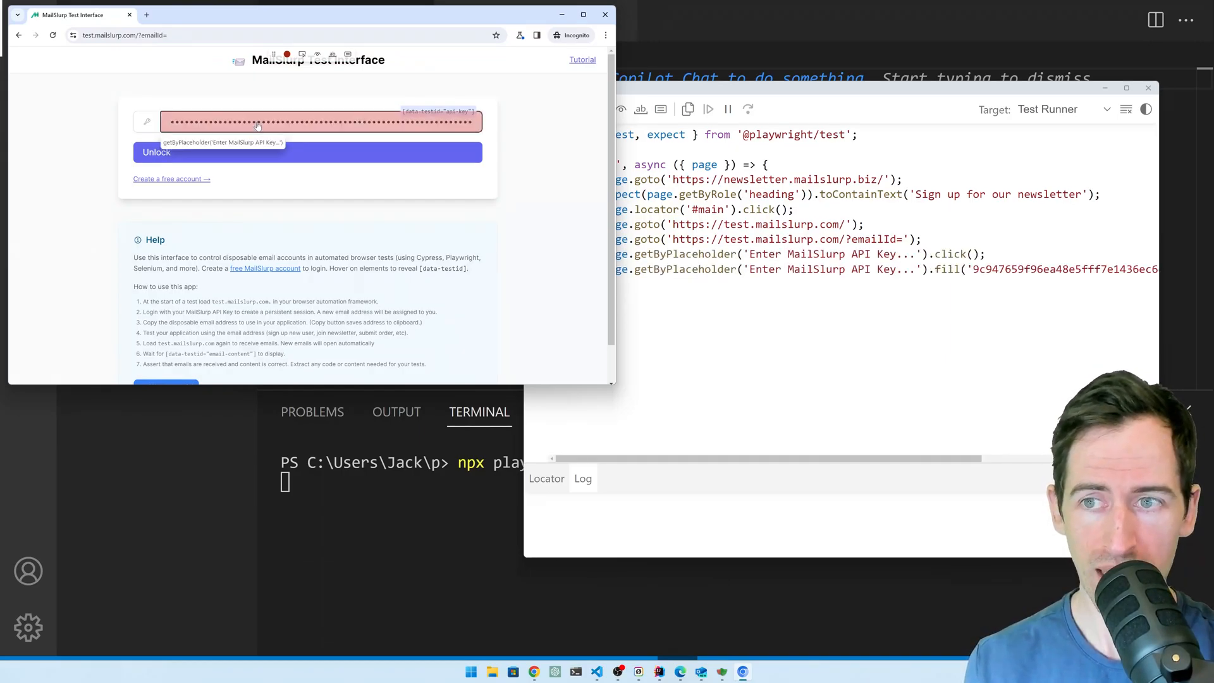
pyautogui.click(308, 152)
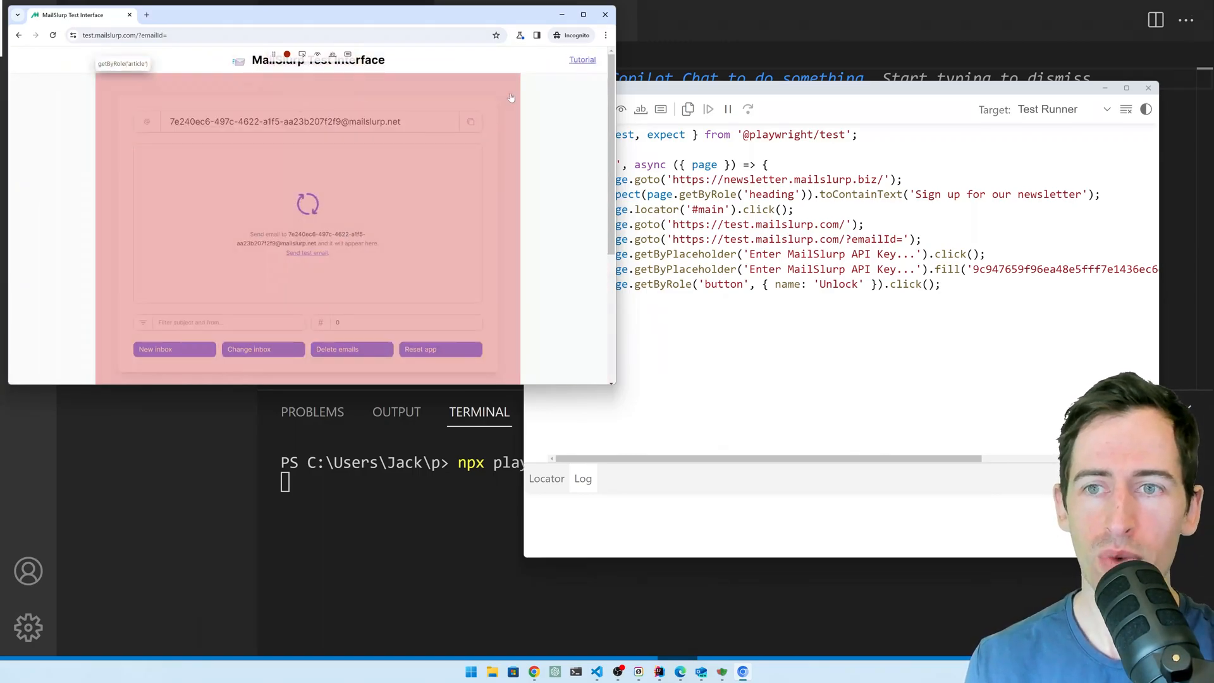
pyautogui.moveTo(581, 59)
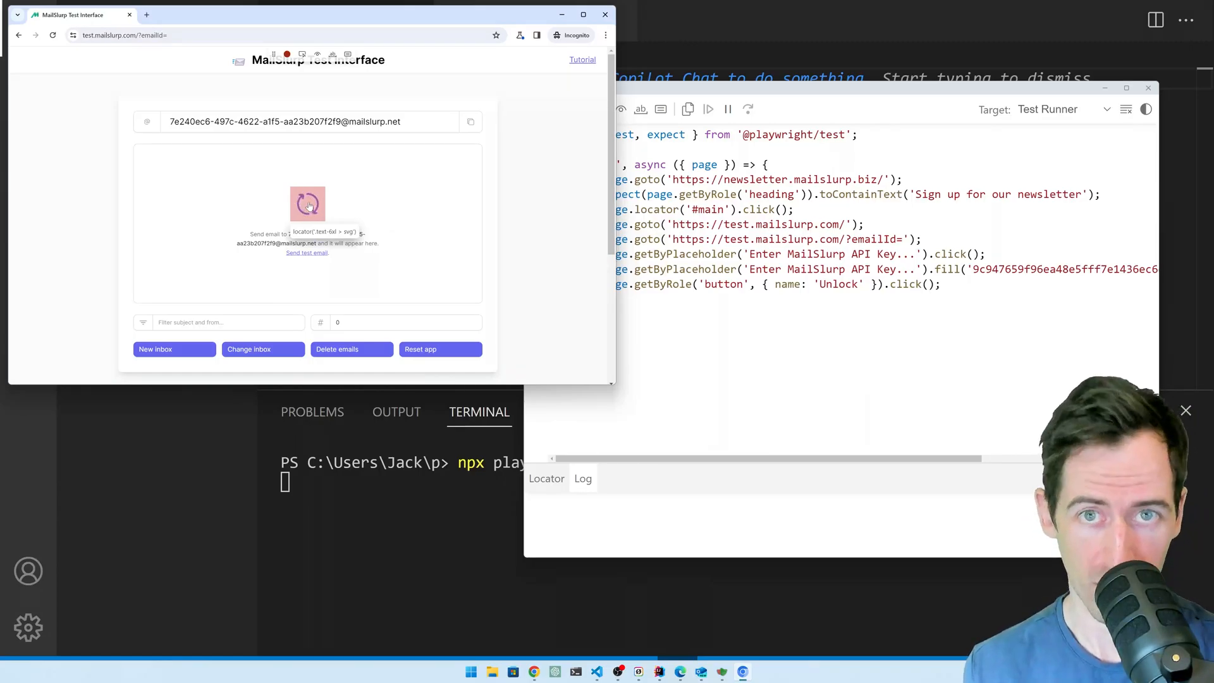
pyautogui.moveTo(471, 122)
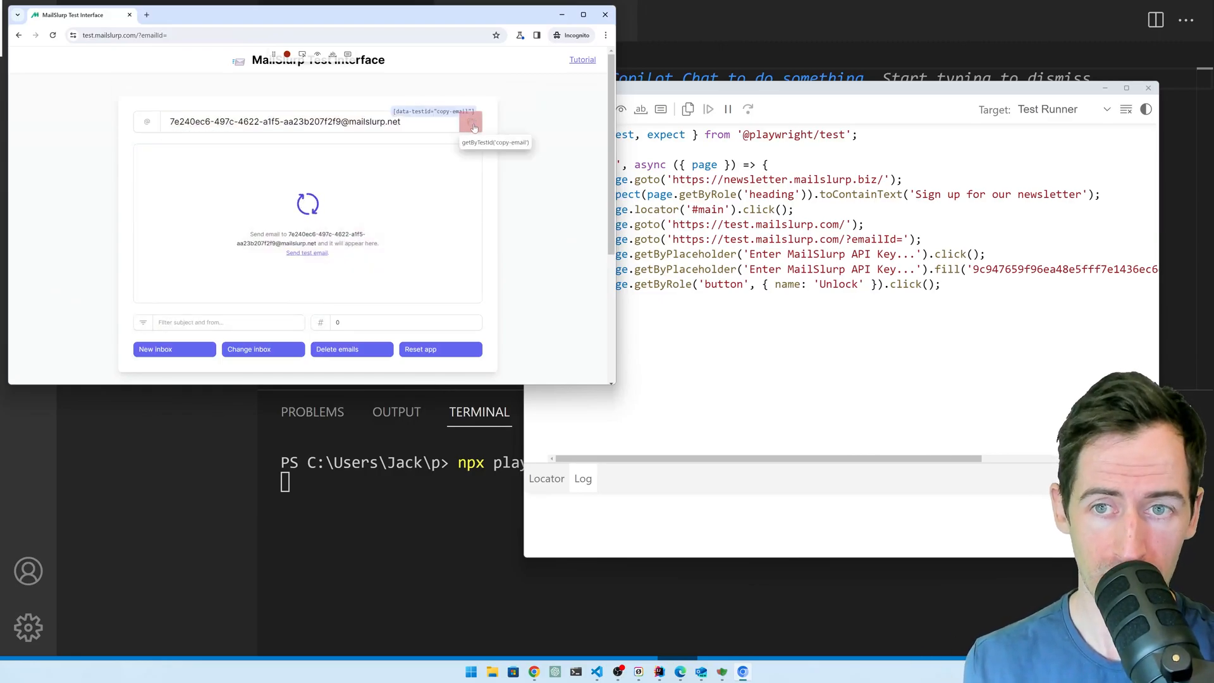
# - Submit the newsletter form with the copied inbox address and the name Jack
pyautogui.click(470, 122)
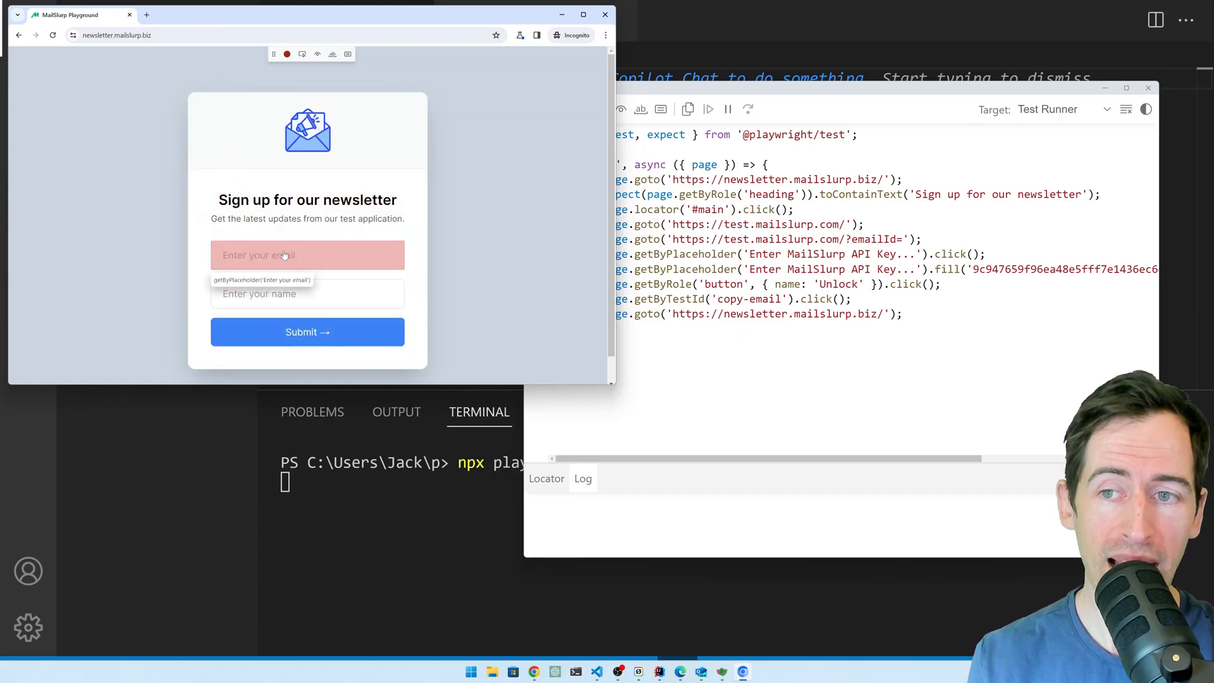
pyautogui.click(306, 331)
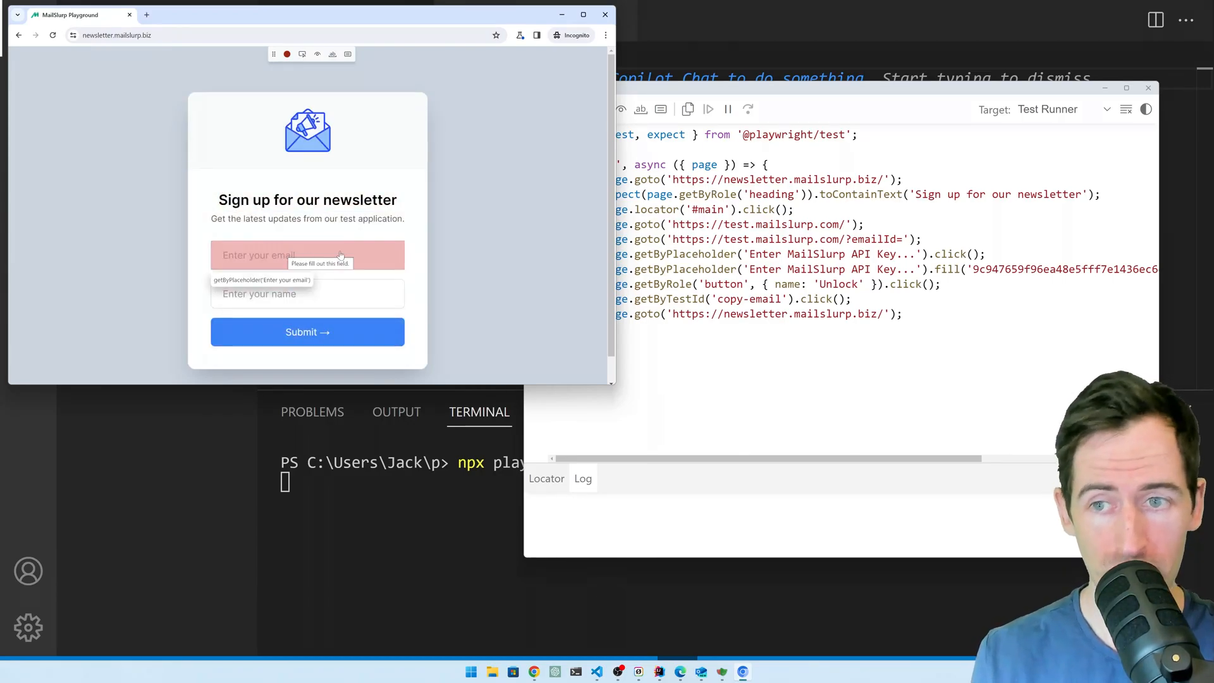
pyautogui.press('Control+Shift+V')
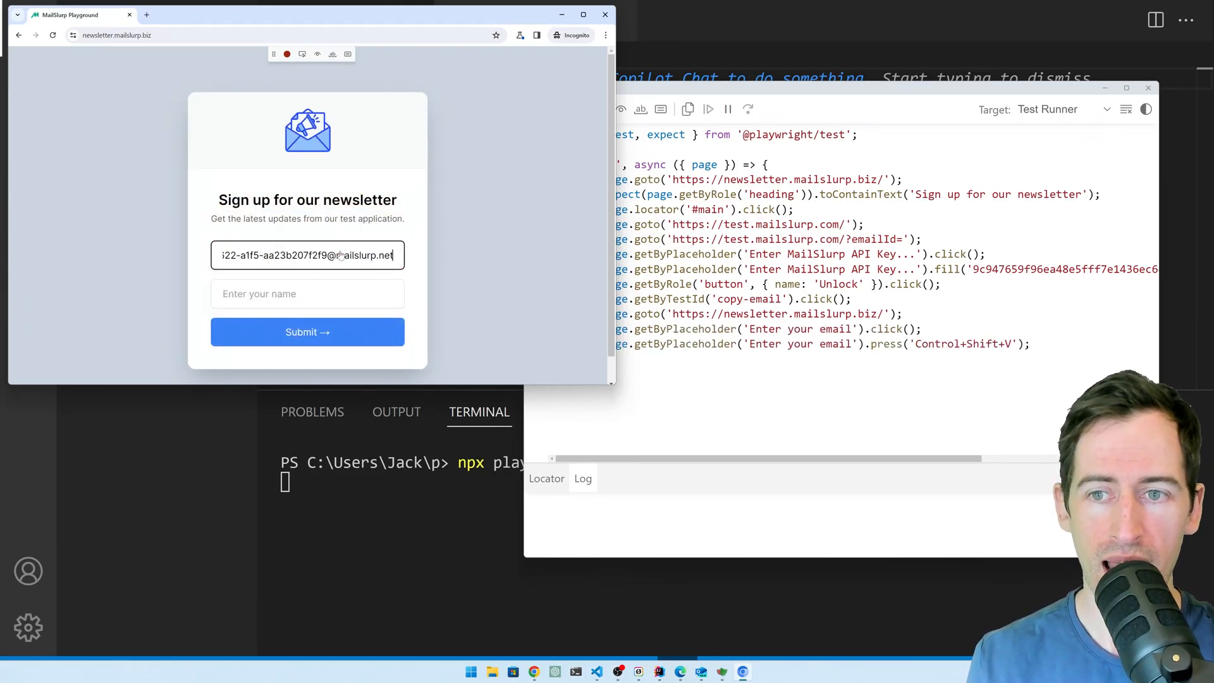
pyautogui.click(308, 294)
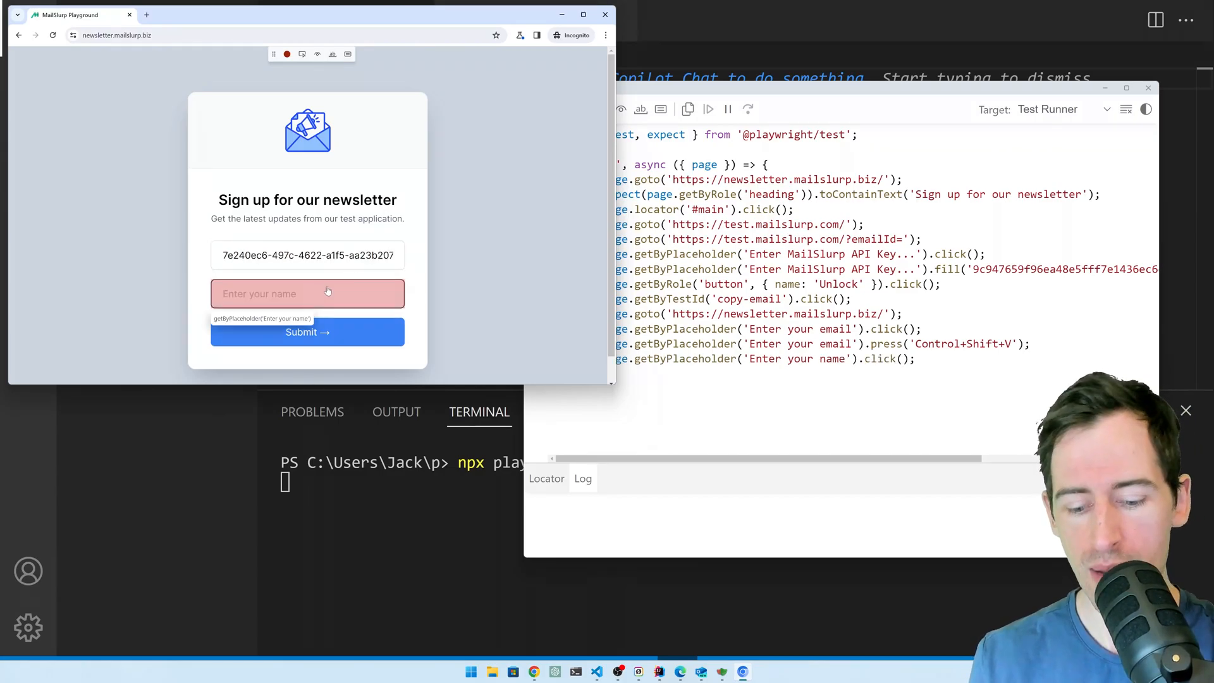
pyautogui.write('Jack')
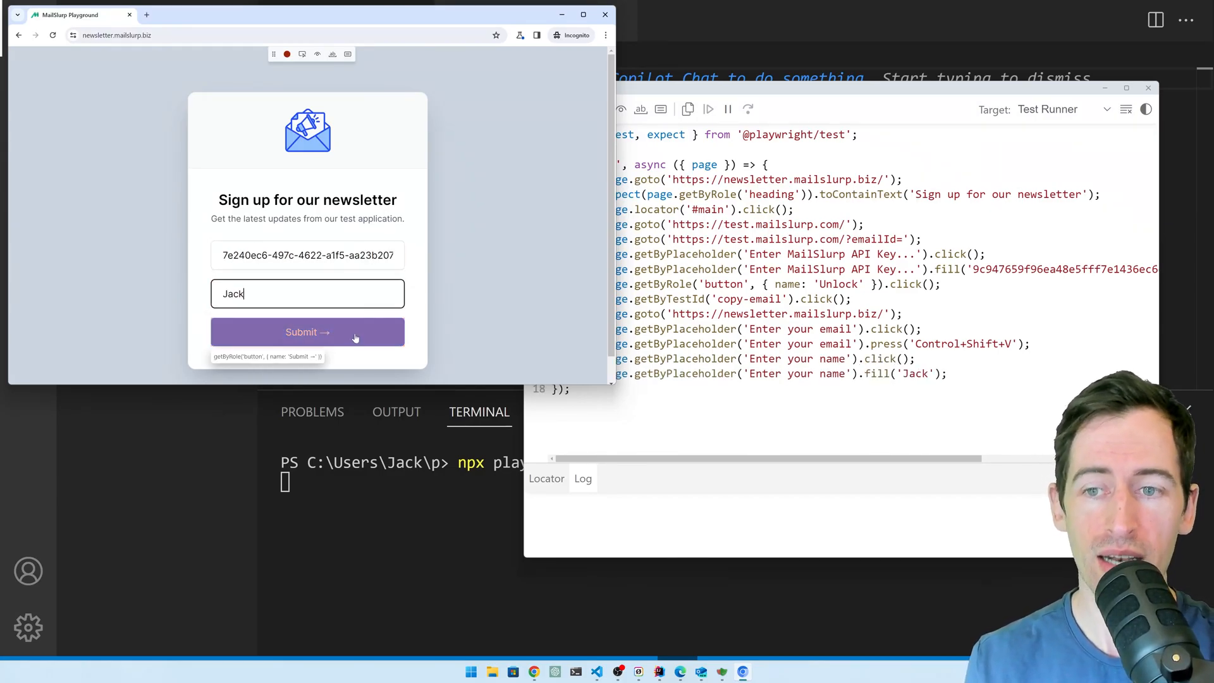
pyautogui.click(306, 331)
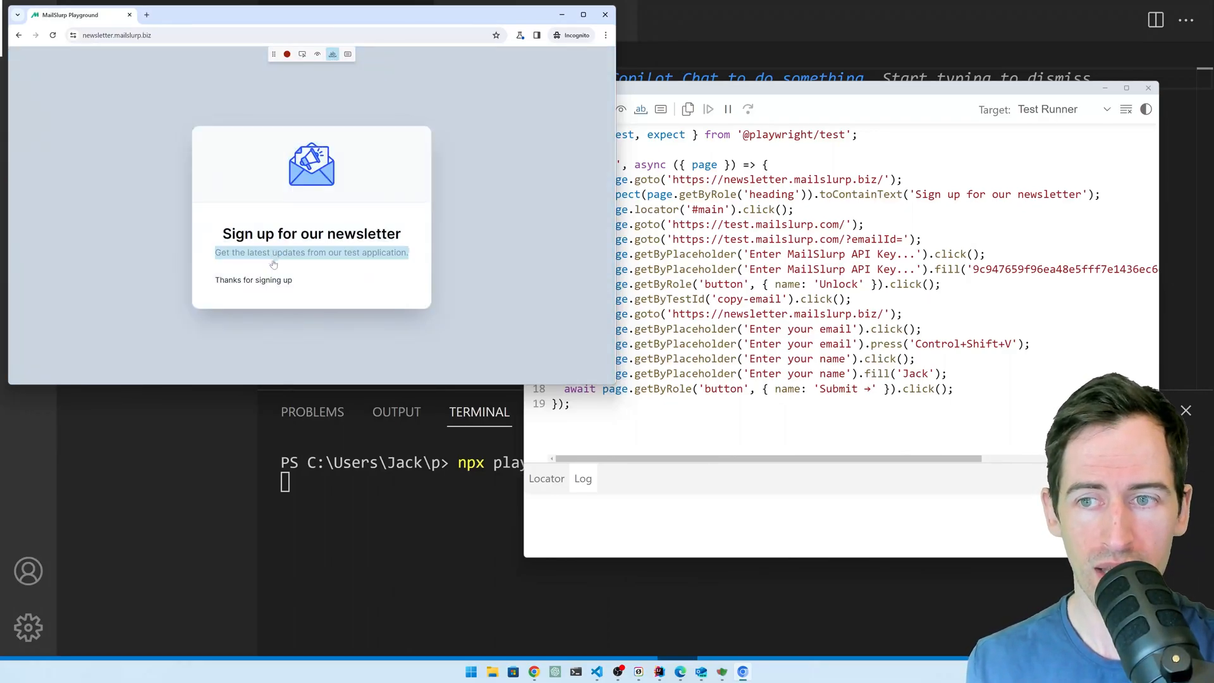
# - Record an assertion that the main content contains 'Thanks for signing up'
pyautogui.click(253, 280)
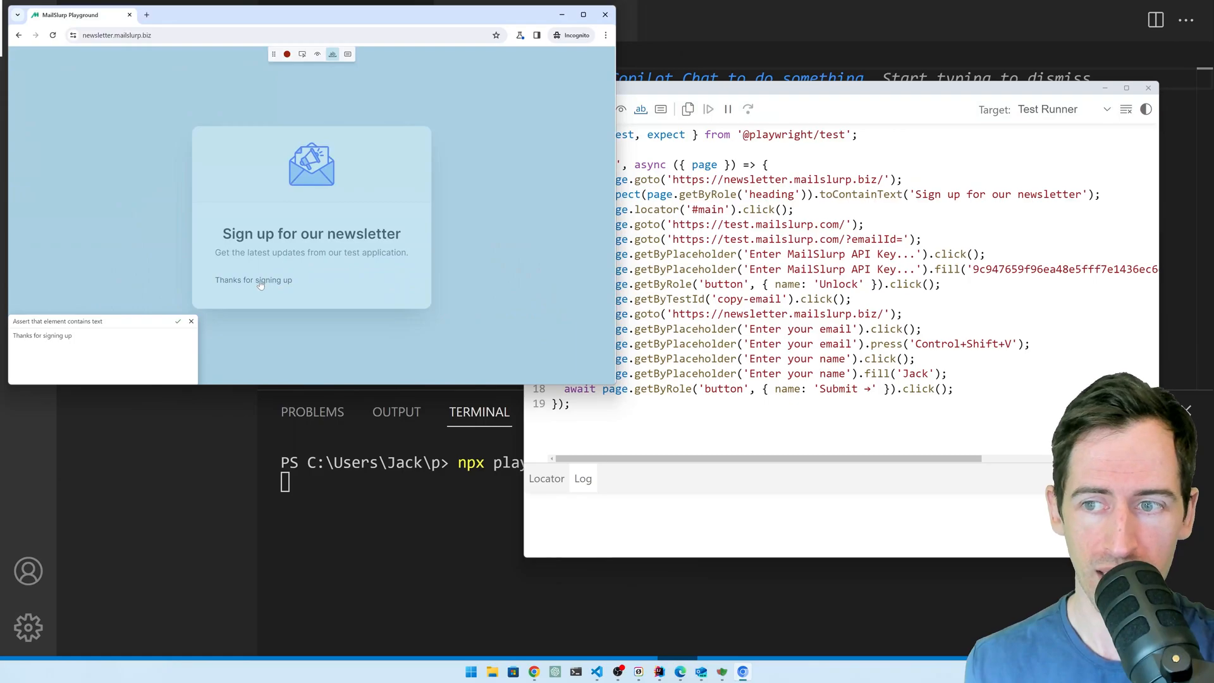
pyautogui.moveTo(168, 328)
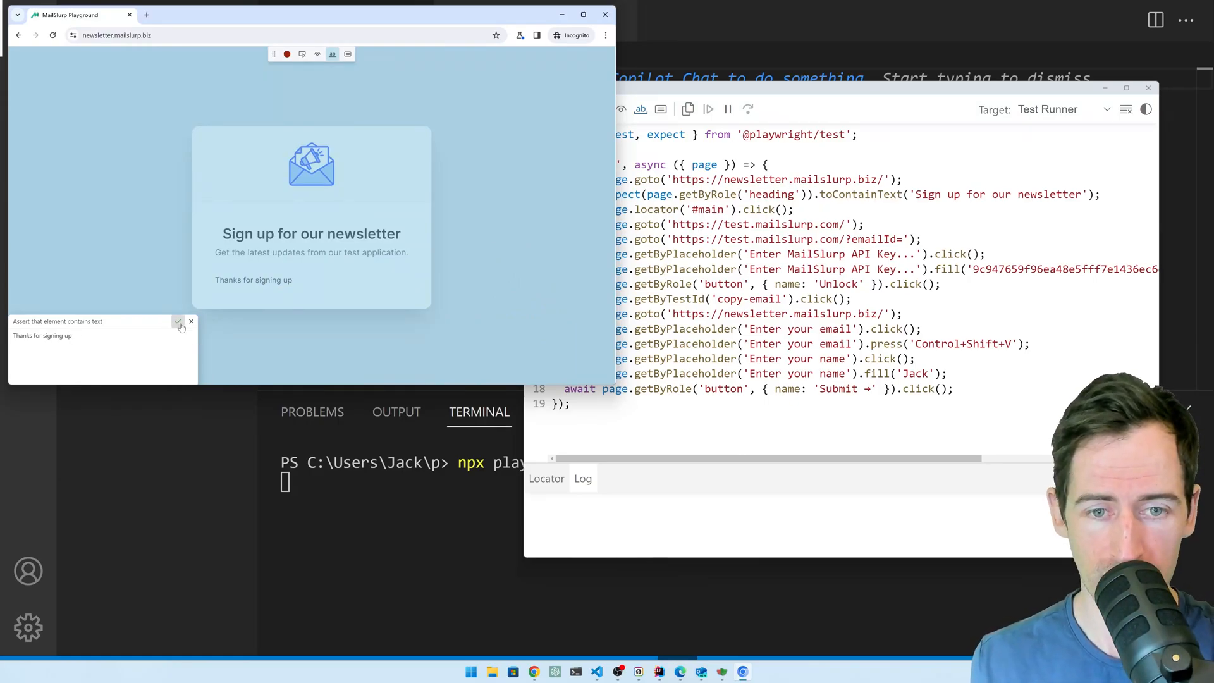
pyautogui.click(179, 322)
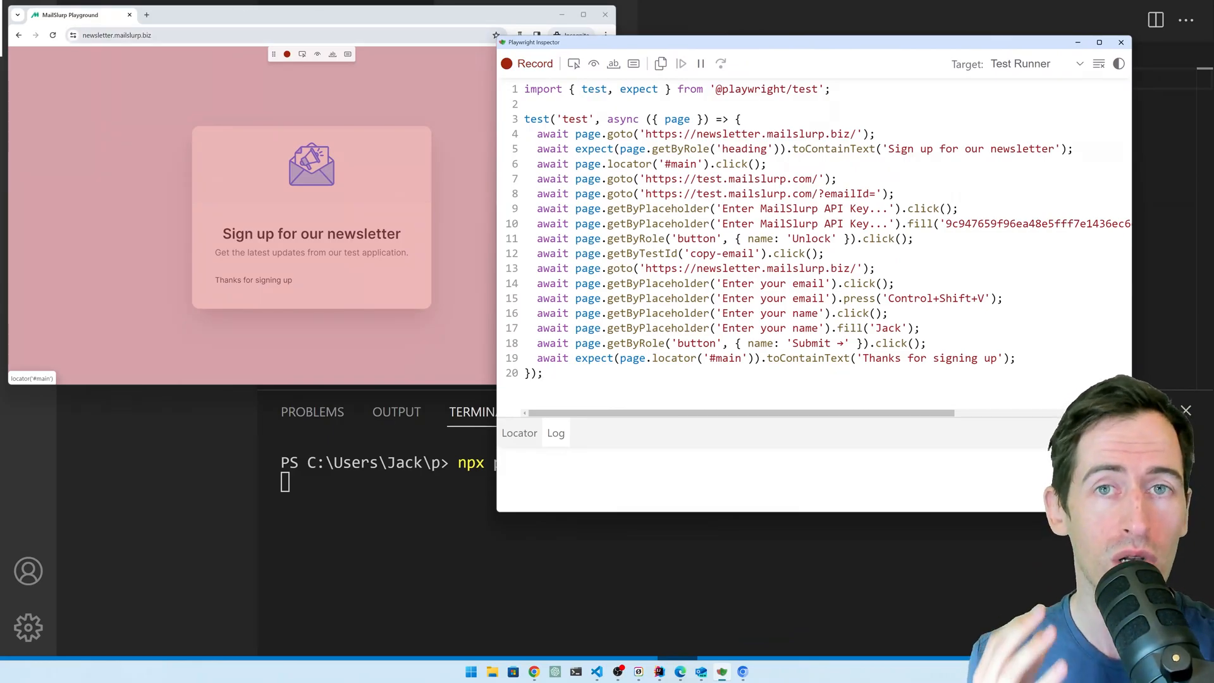
# - Navigate the browser to test.mailslurp.com, the MailSlurp Test Interface
pyautogui.click(117, 36)
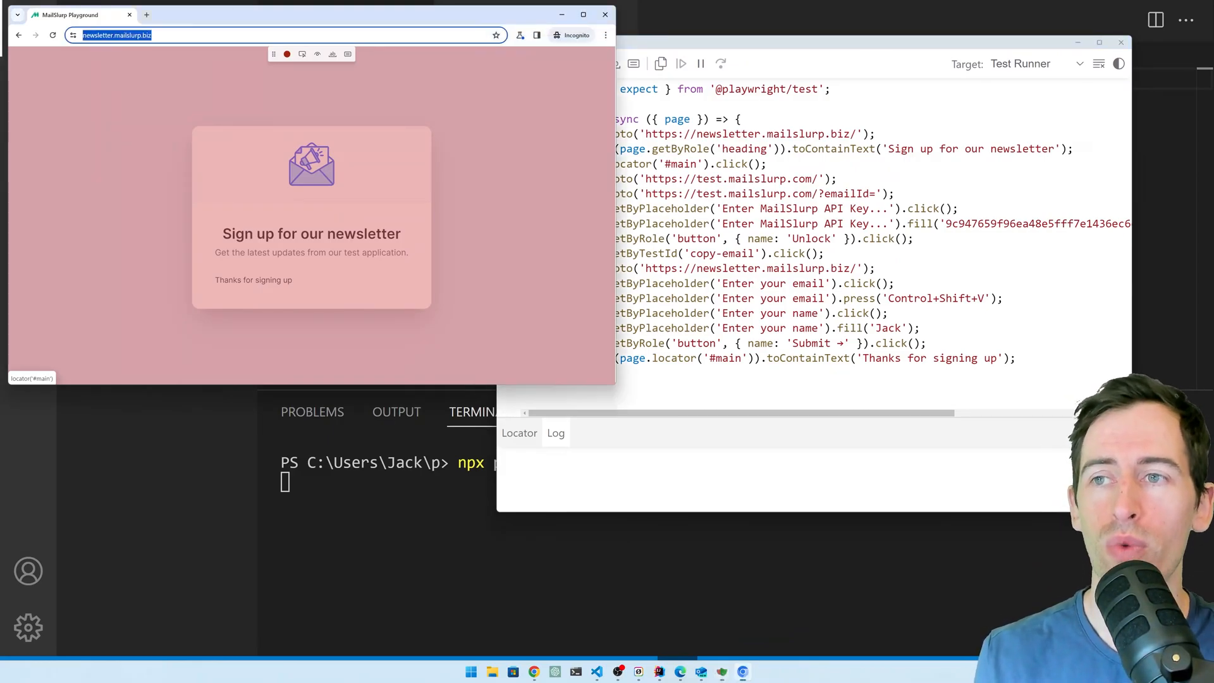
pyautogui.write('test.mai')
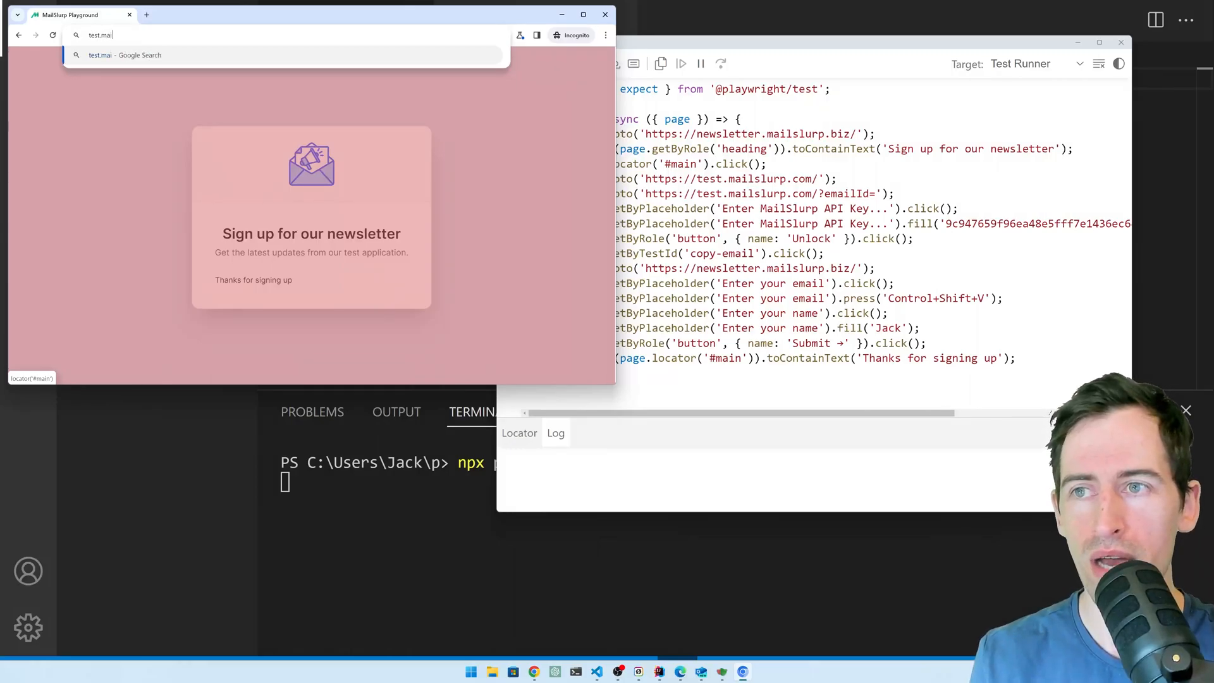
pyautogui.press('Return')
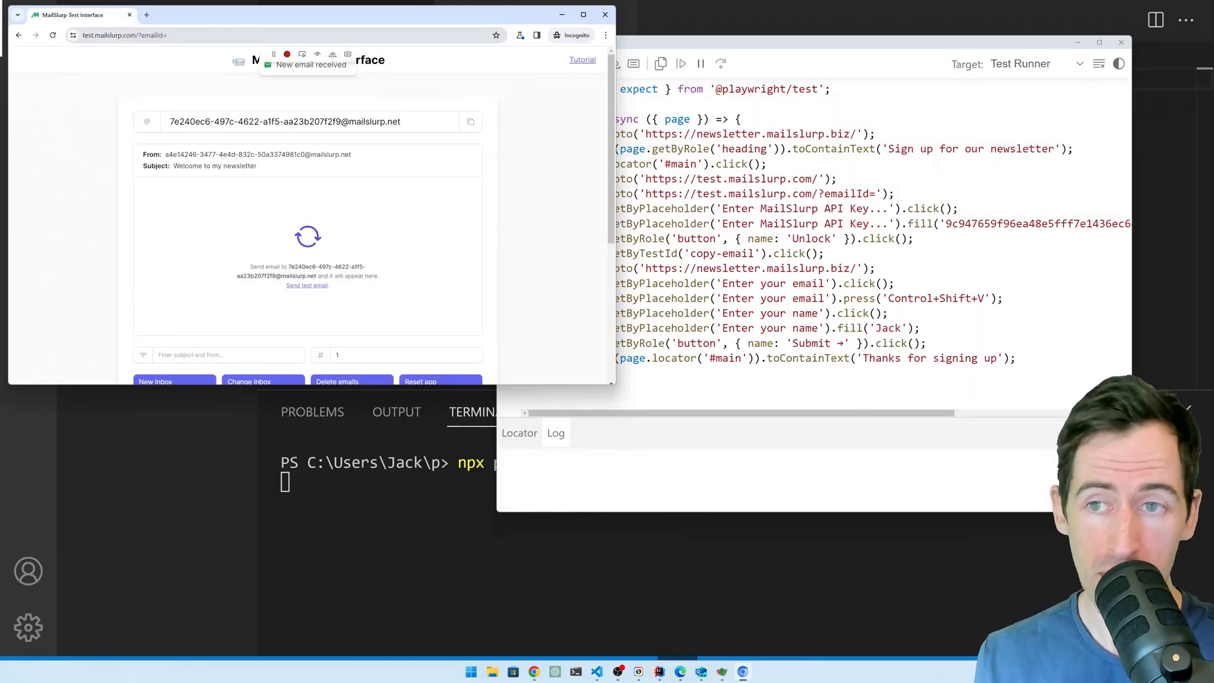
pyautogui.moveTo(263, 161)
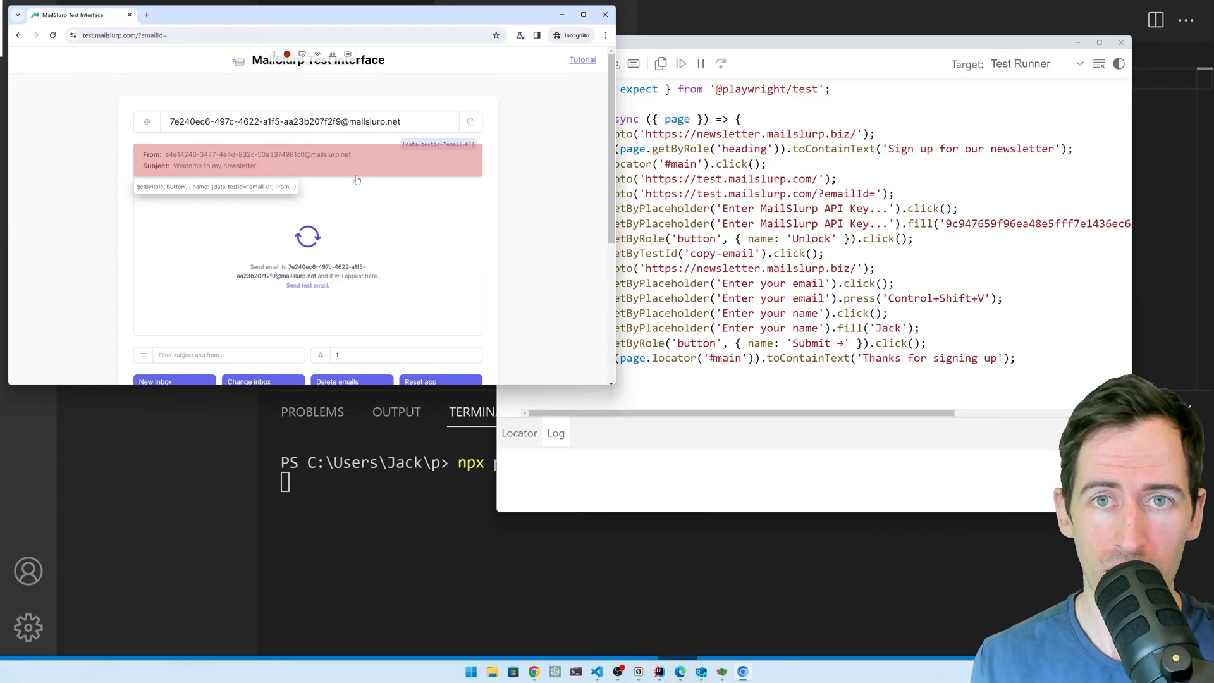
# - Open the Welcome to my newsletter email and assert its heading reads Welcome Jack!
pyautogui.click(307, 160)
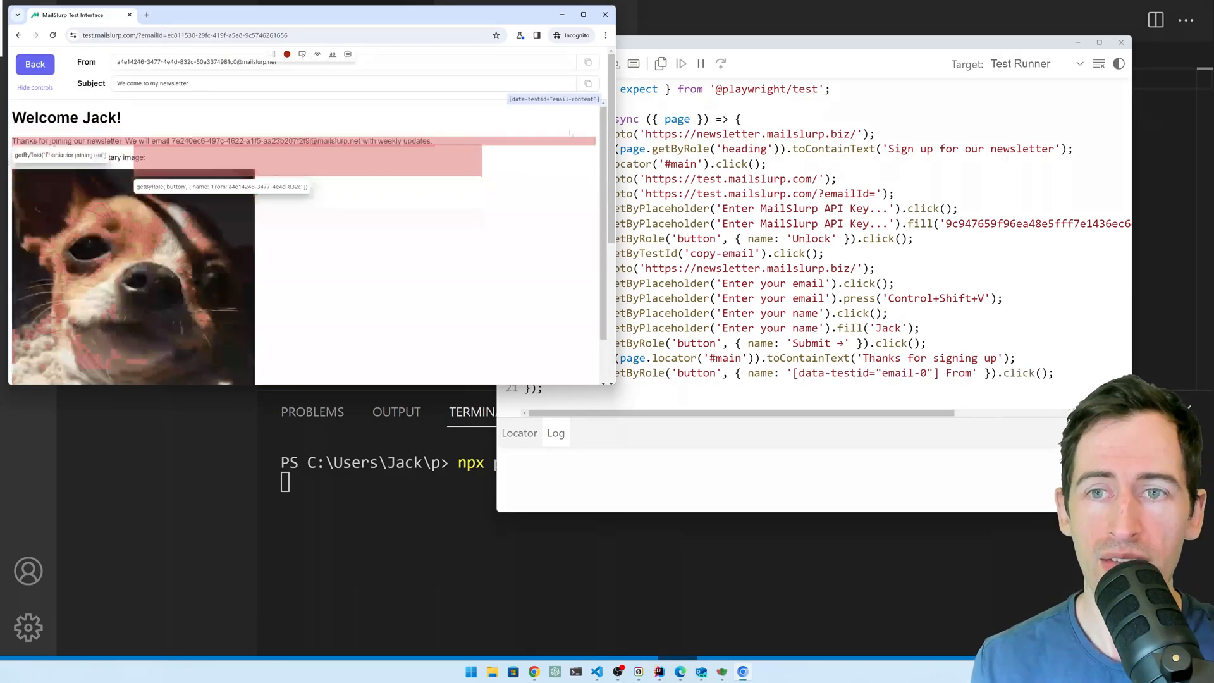
pyautogui.moveTo(519, 75)
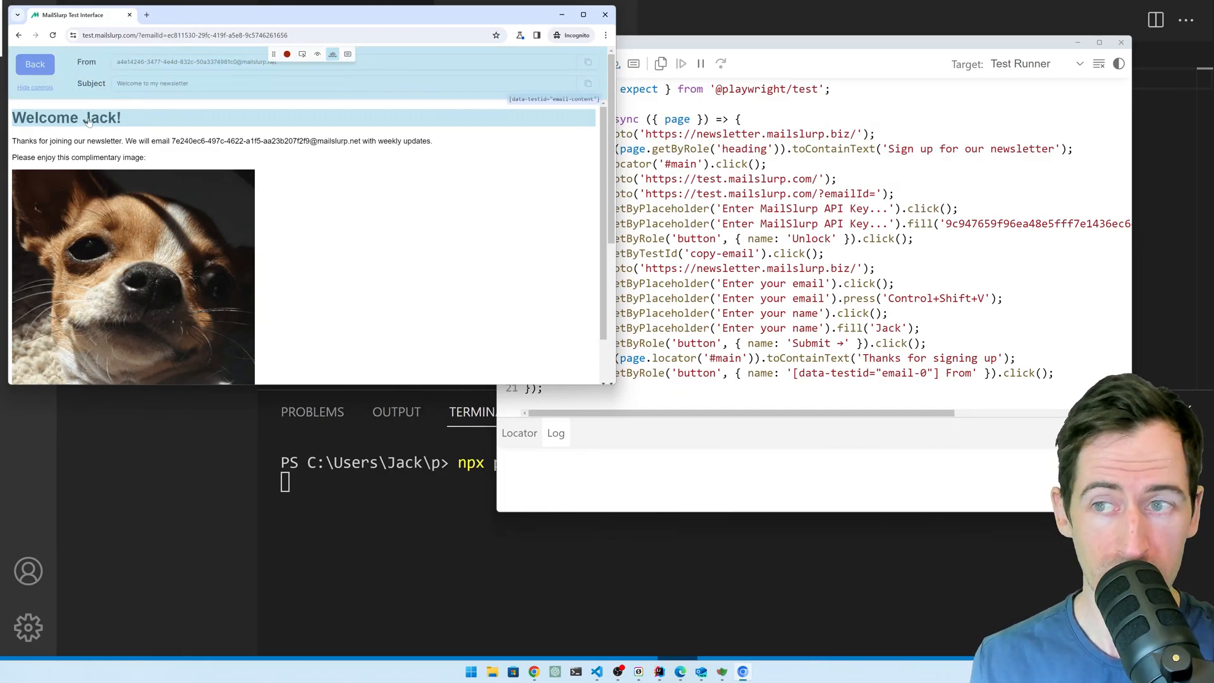
pyautogui.click(66, 117)
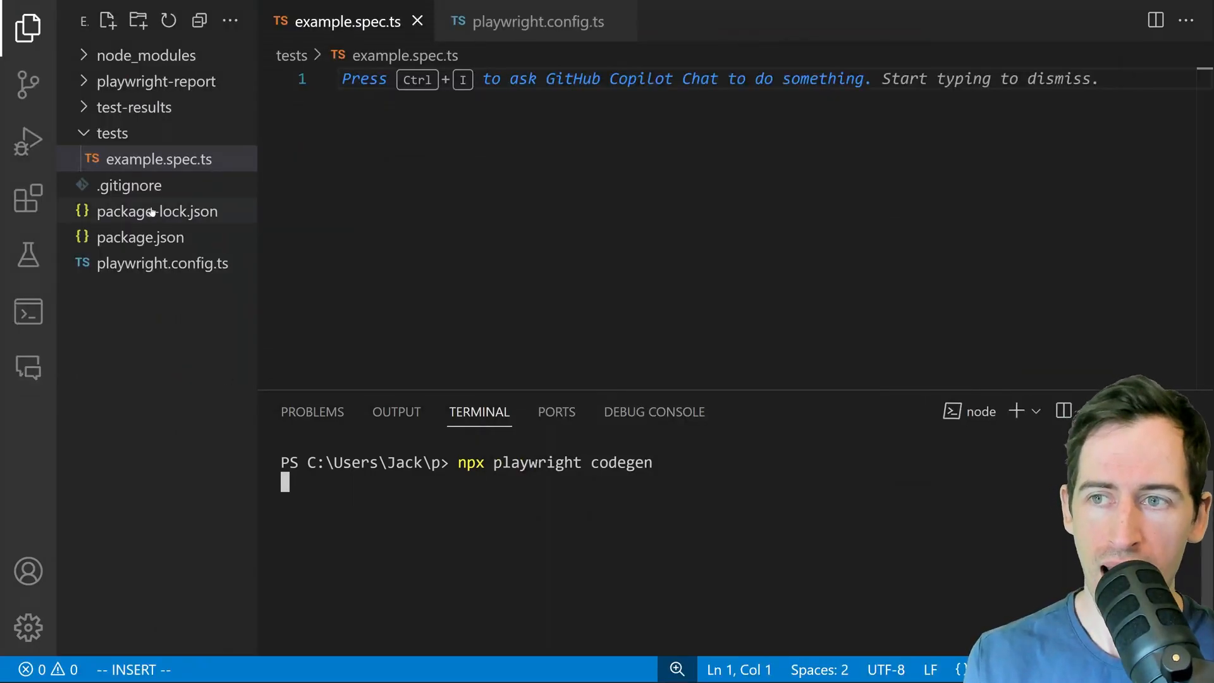
pyautogui.moveTo(160, 159)
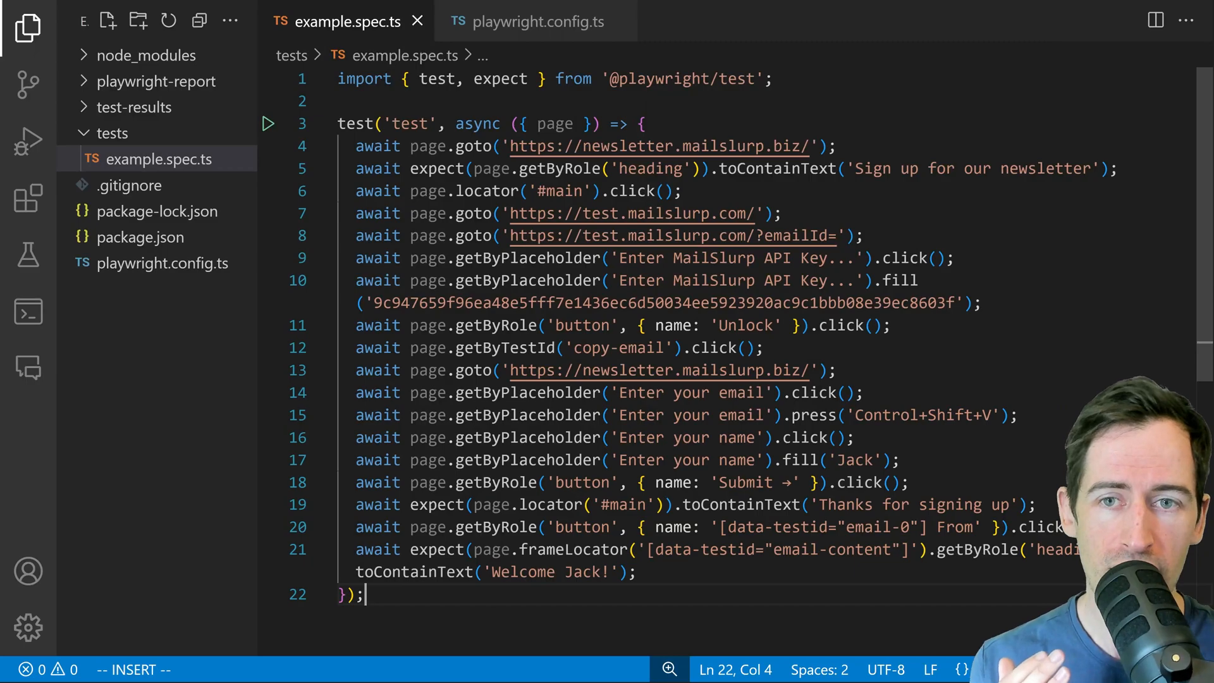
# - Paste the codegen-recorded signup test with the Welcome Jack! email check into example.spec.ts
pyautogui.click(640, 122)
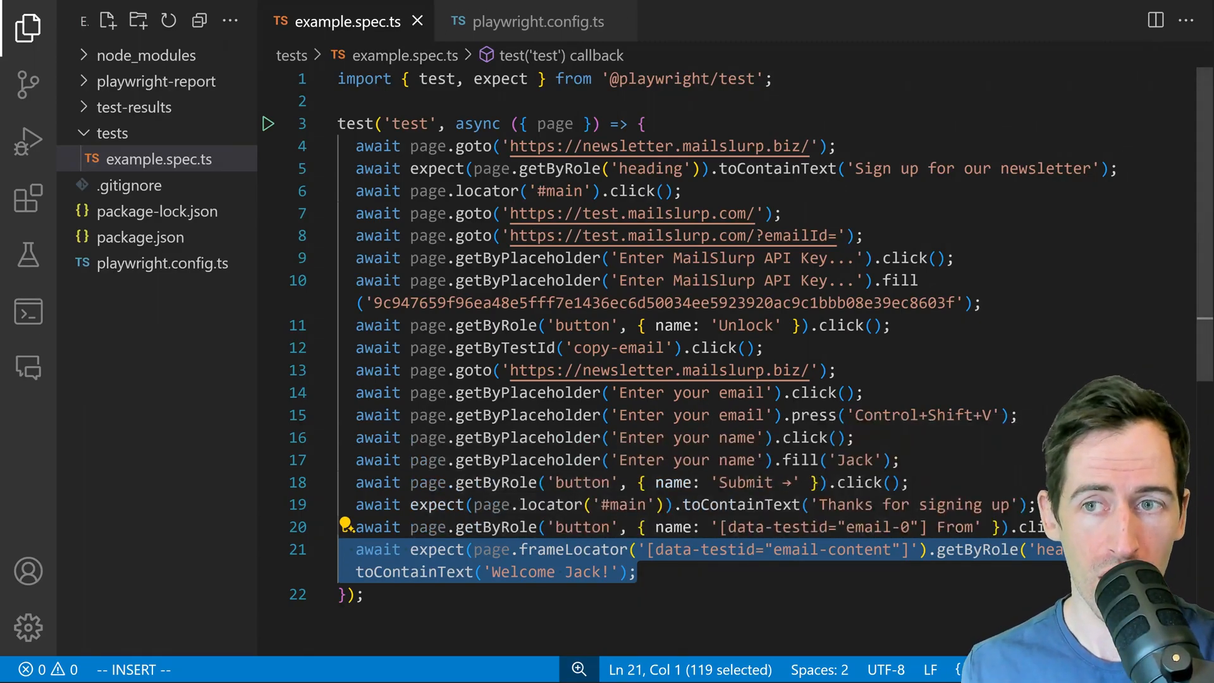
pyautogui.moveTo(267, 123)
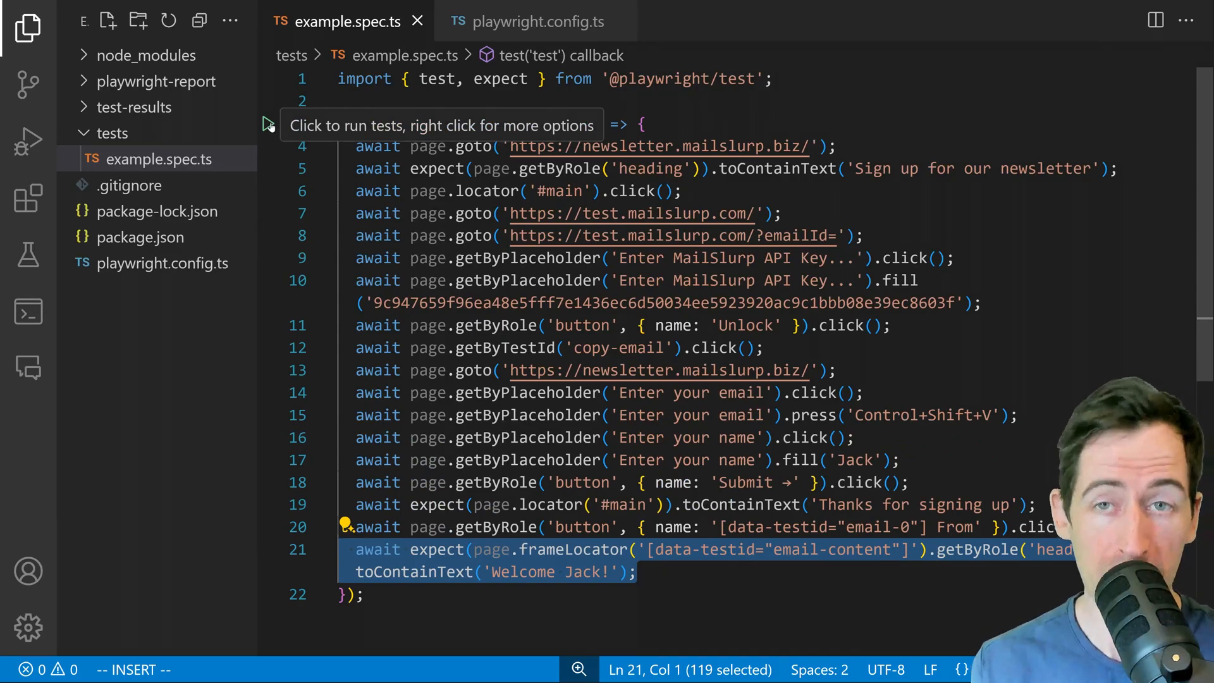